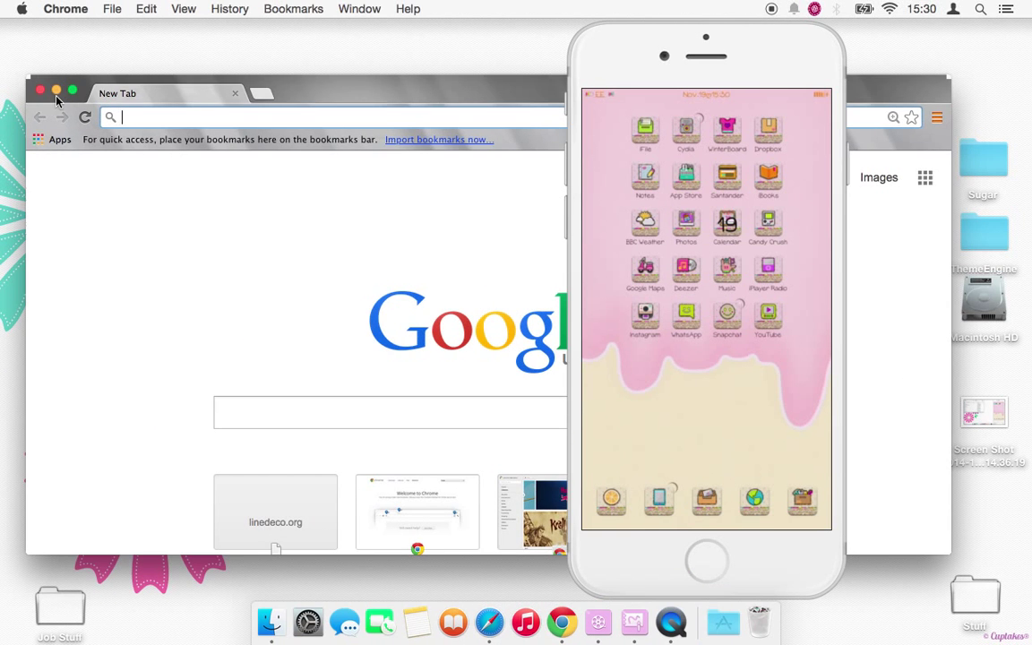
# Close the Chrome window, leaving the mirrored iPhone alone on the desktop
pyautogui.click(39, 93)
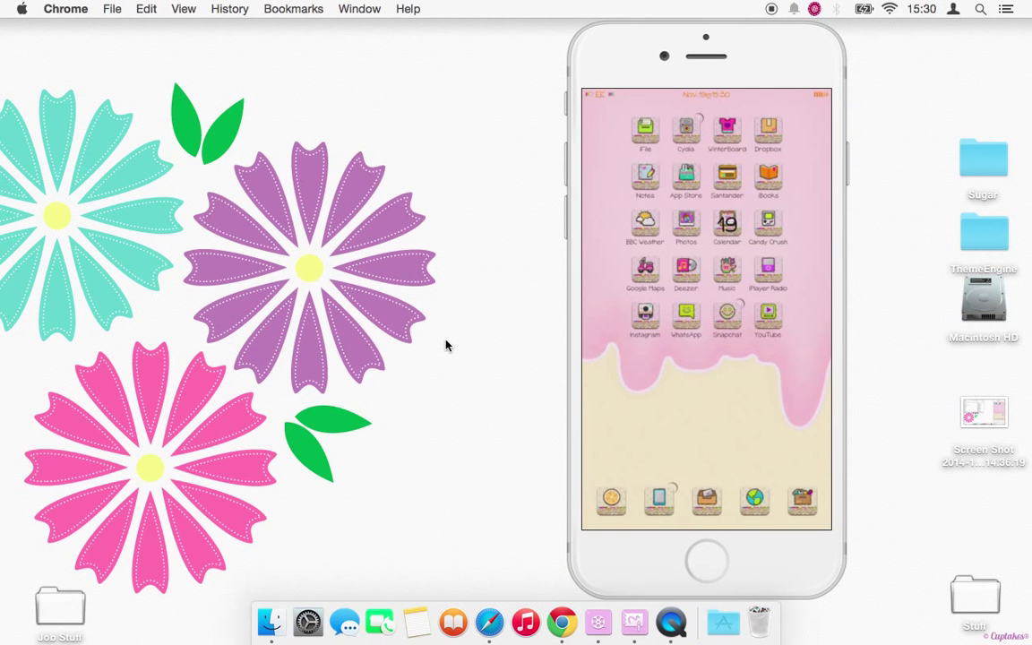
pyautogui.moveTo(665, 61)
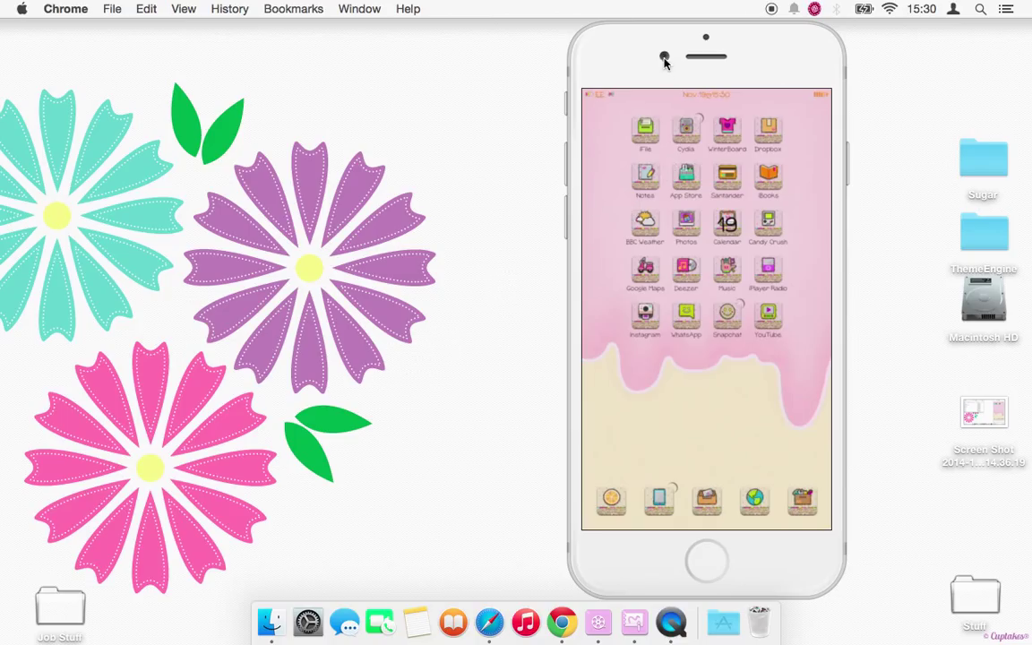
pyautogui.moveTo(834, 102)
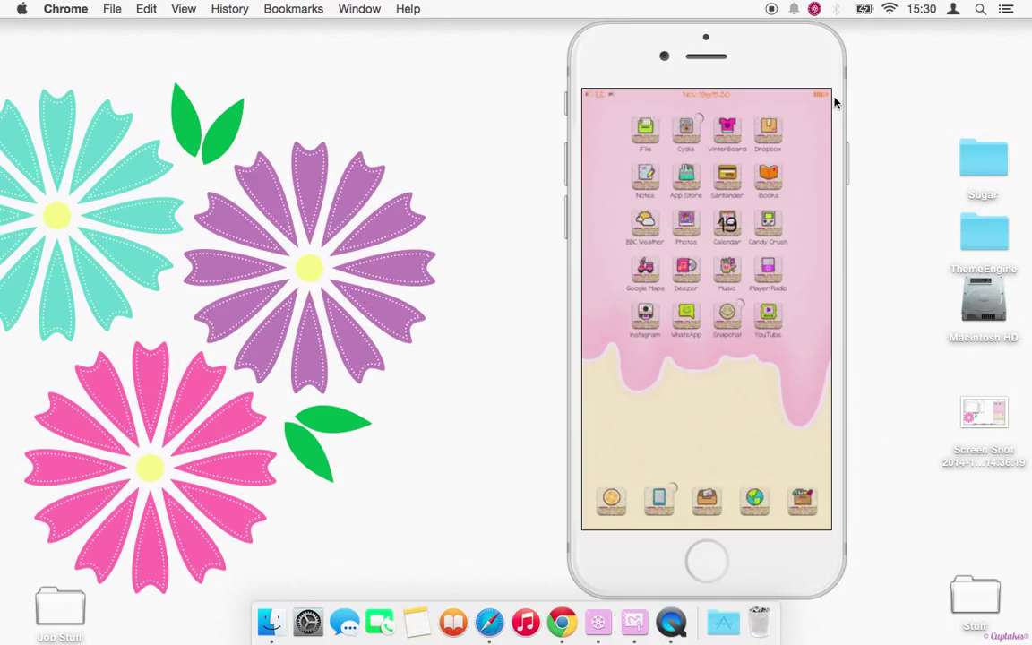
pyautogui.moveTo(734, 523)
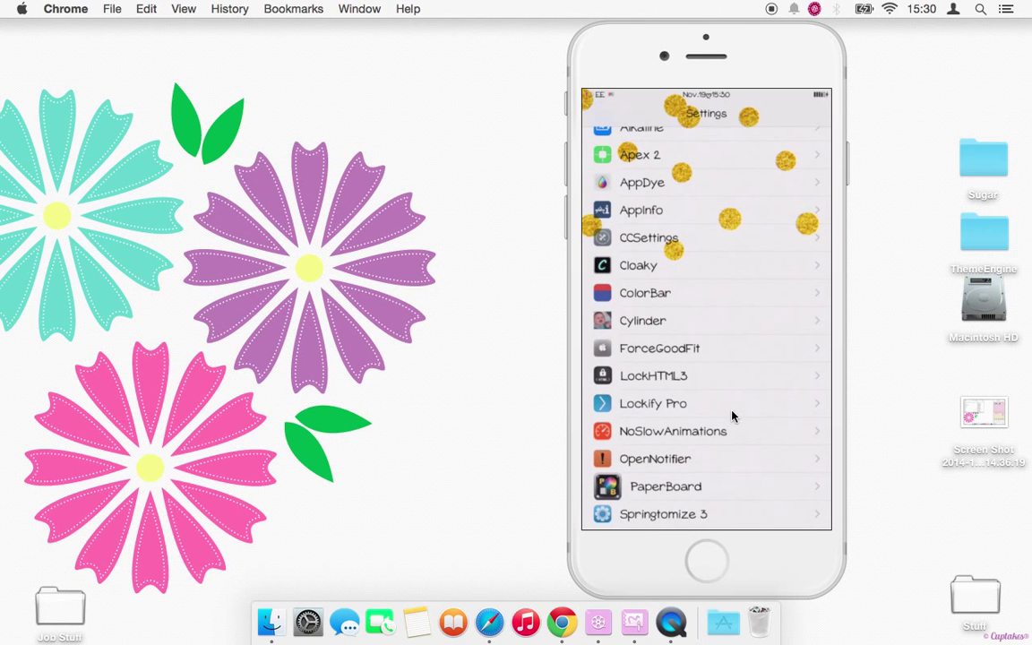
# Enter Lockify Pro's settings and look over its General options page
pyautogui.click(652, 403)
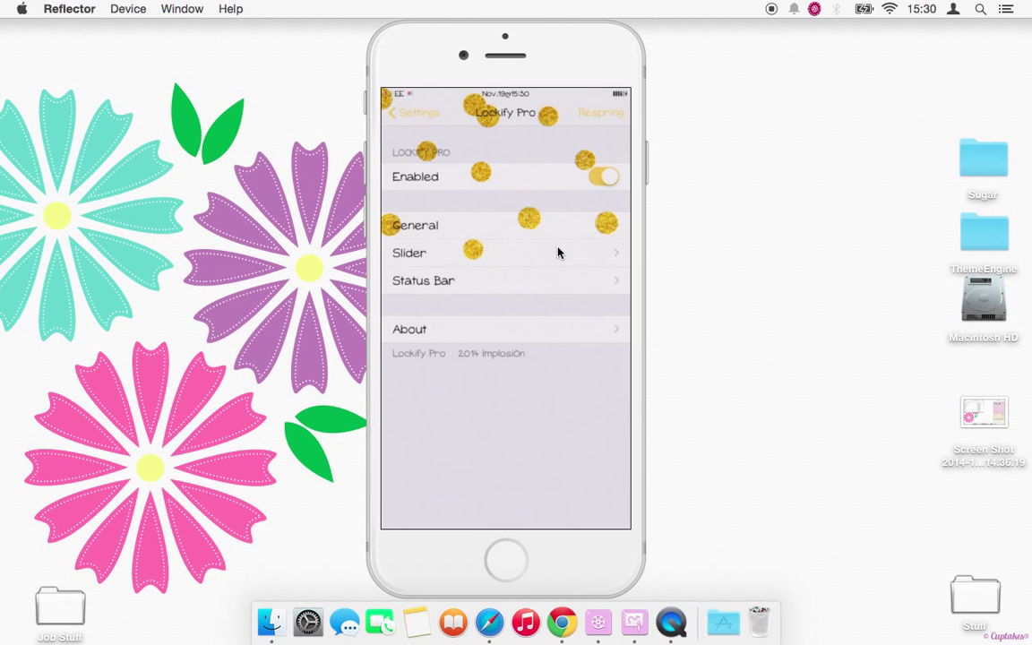
pyautogui.click(414, 225)
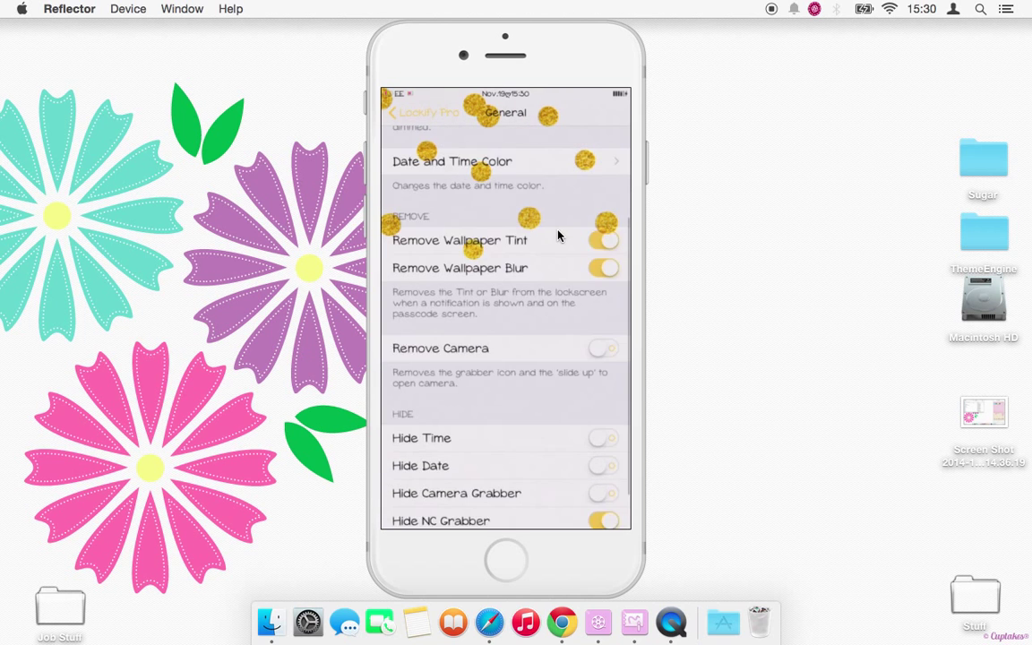
pyautogui.click(394, 111)
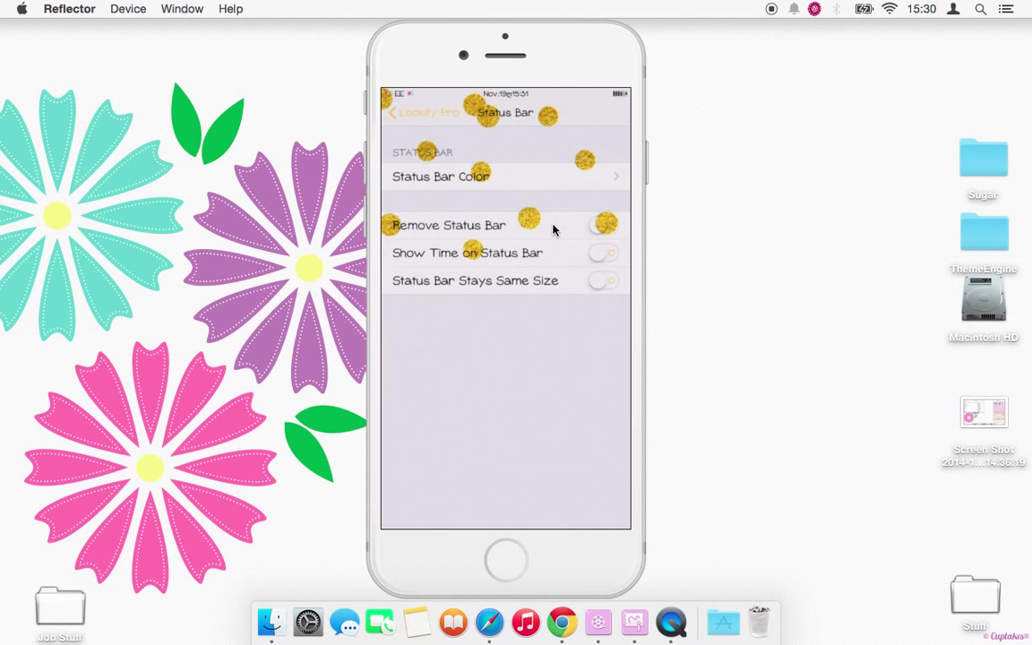
pyautogui.moveTo(570, 204)
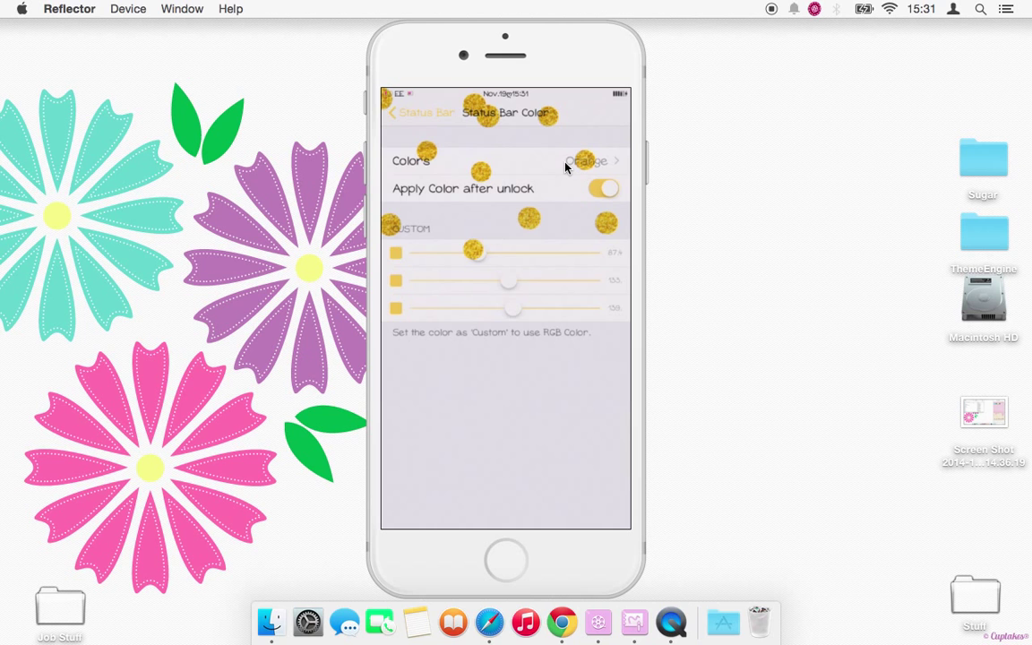
# Browse the Status Bar Color list of Colors and return to the Status Bar settings page
pyautogui.click(587, 162)
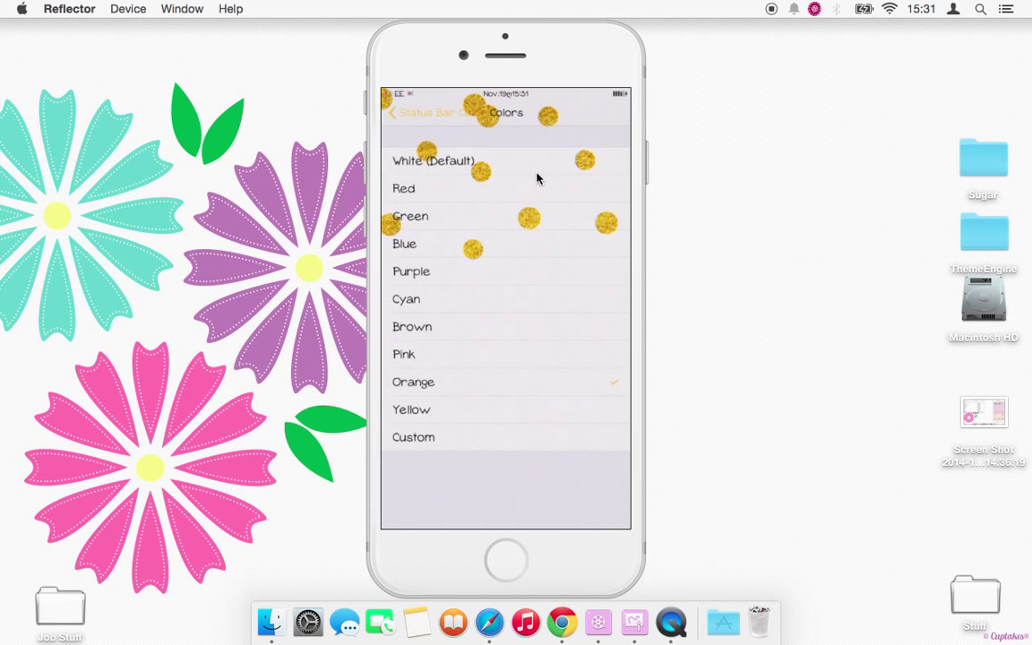
pyautogui.click(392, 111)
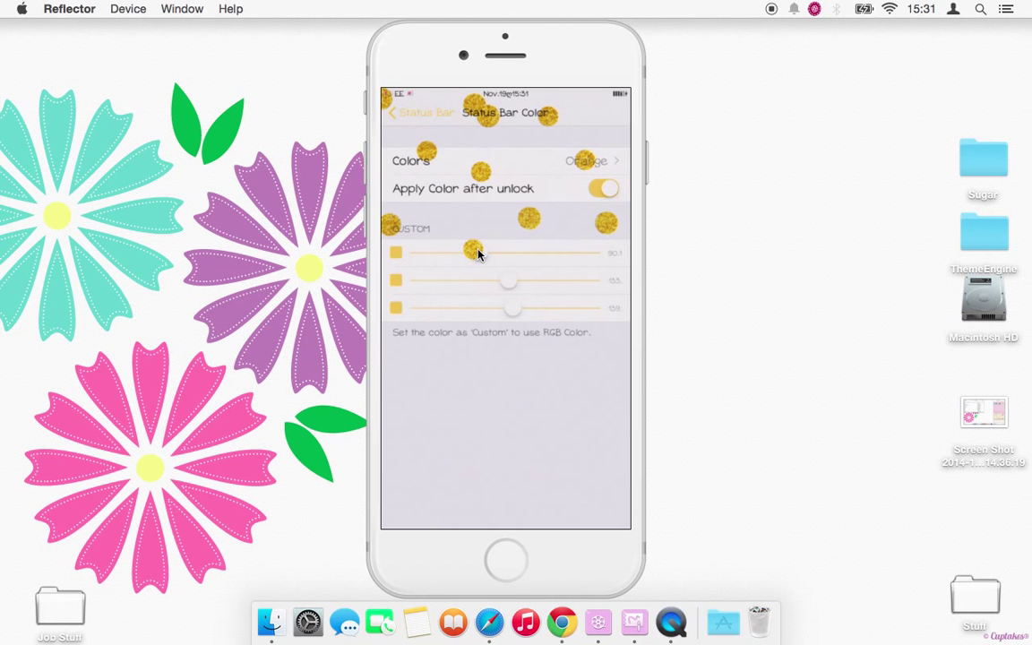
pyautogui.click(394, 111)
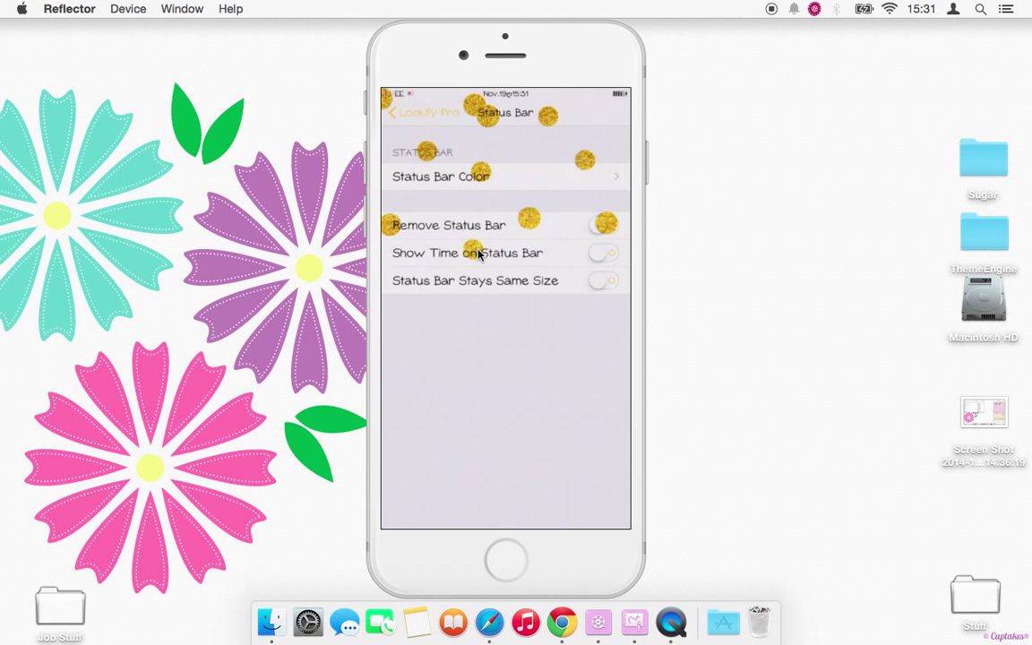
# Go back from Status Bar to Lockify Pro's main settings page
pyautogui.click(392, 111)
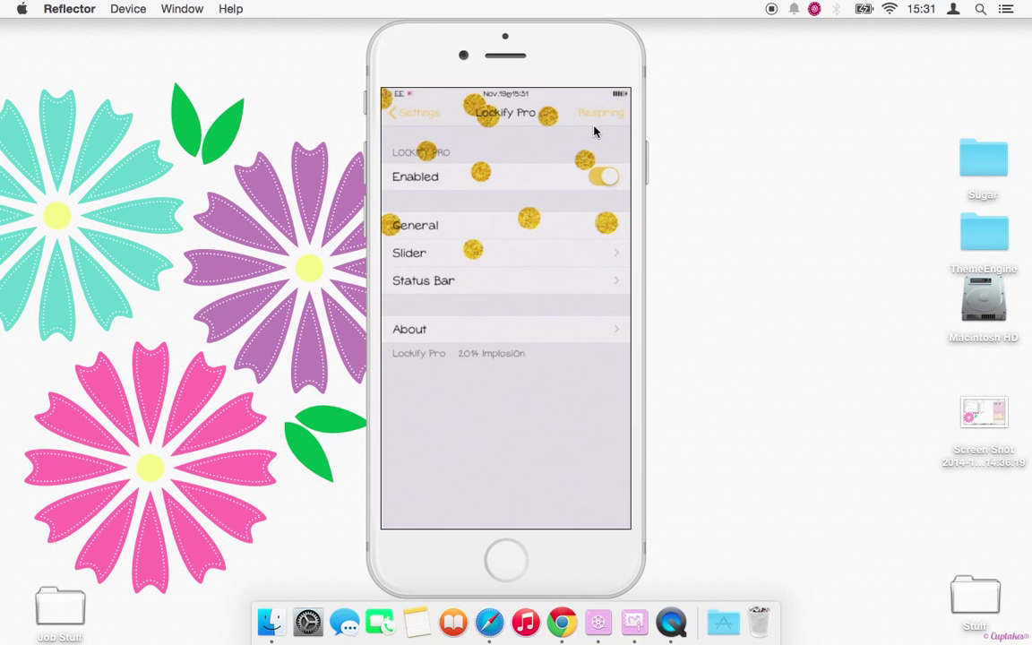
pyautogui.moveTo(437, 111)
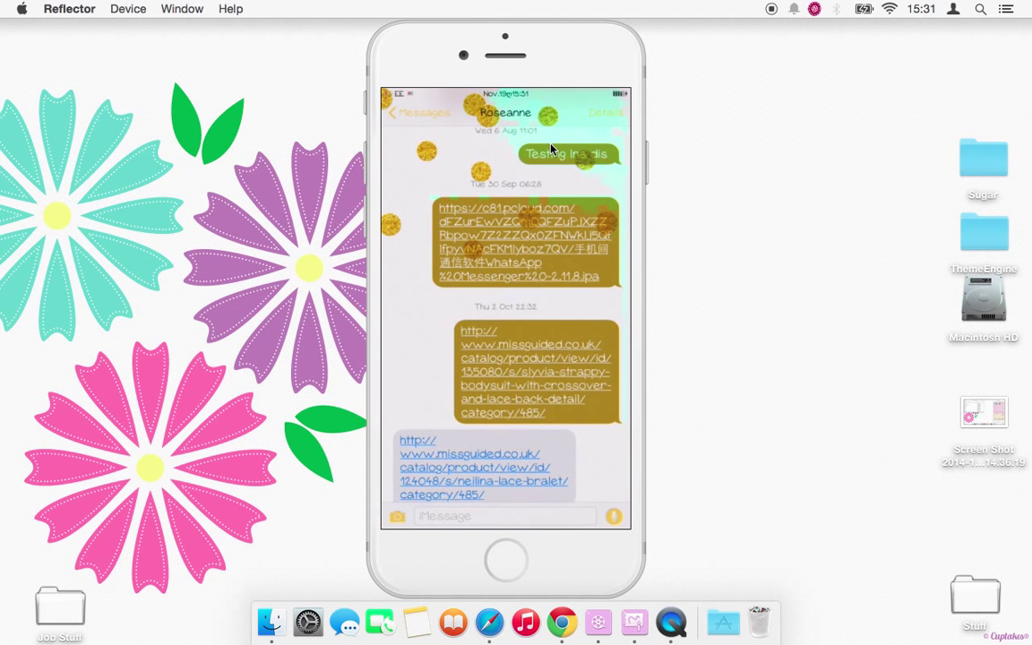
pyautogui.moveTo(564, 206)
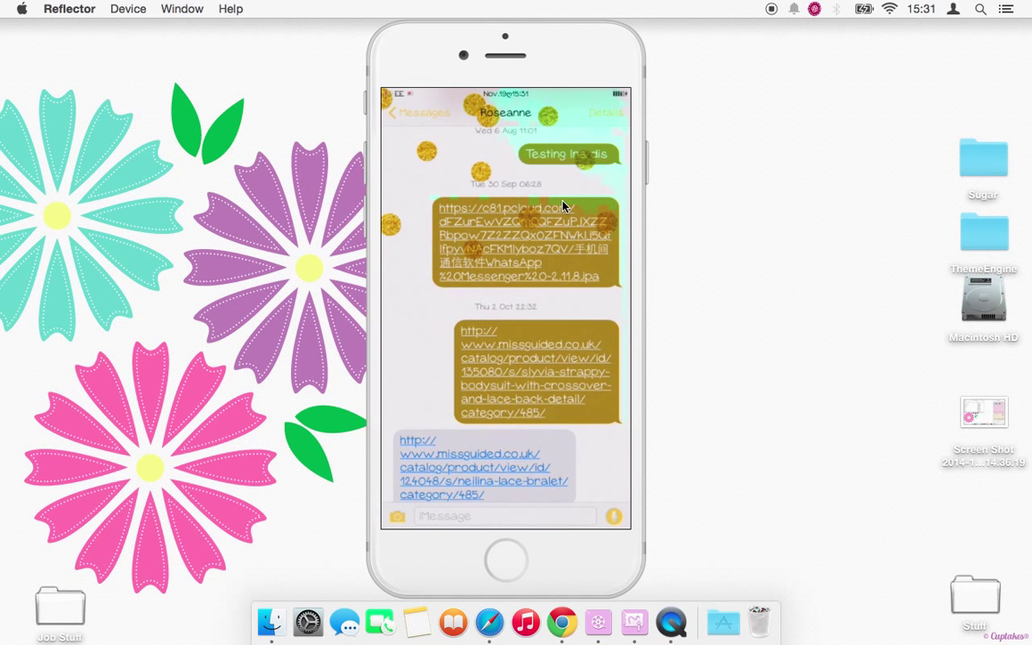
pyautogui.moveTo(459, 135)
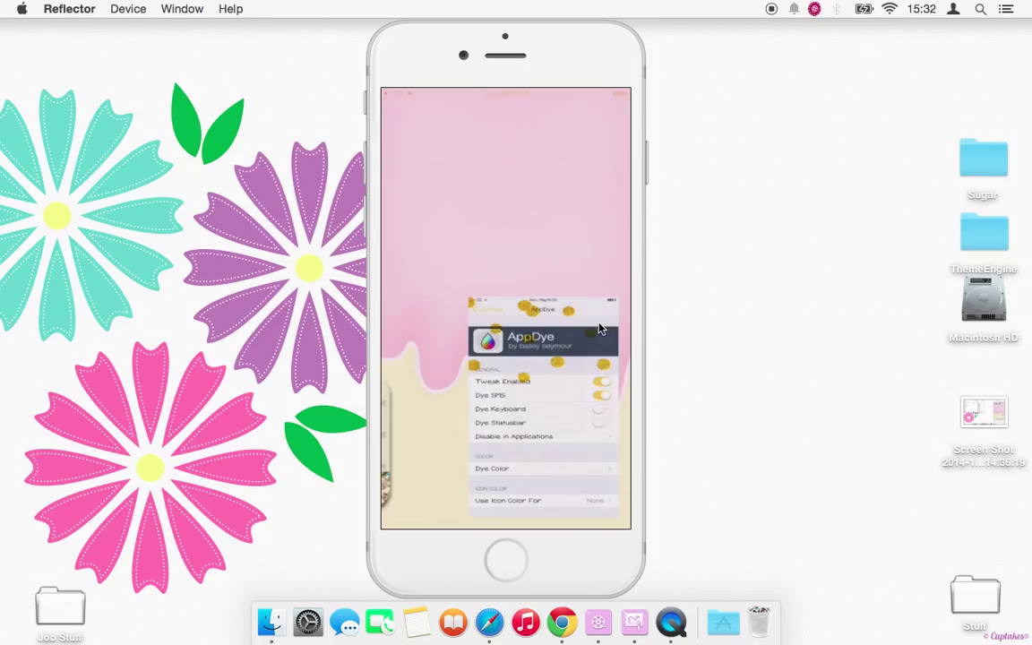
pyautogui.moveTo(598, 308)
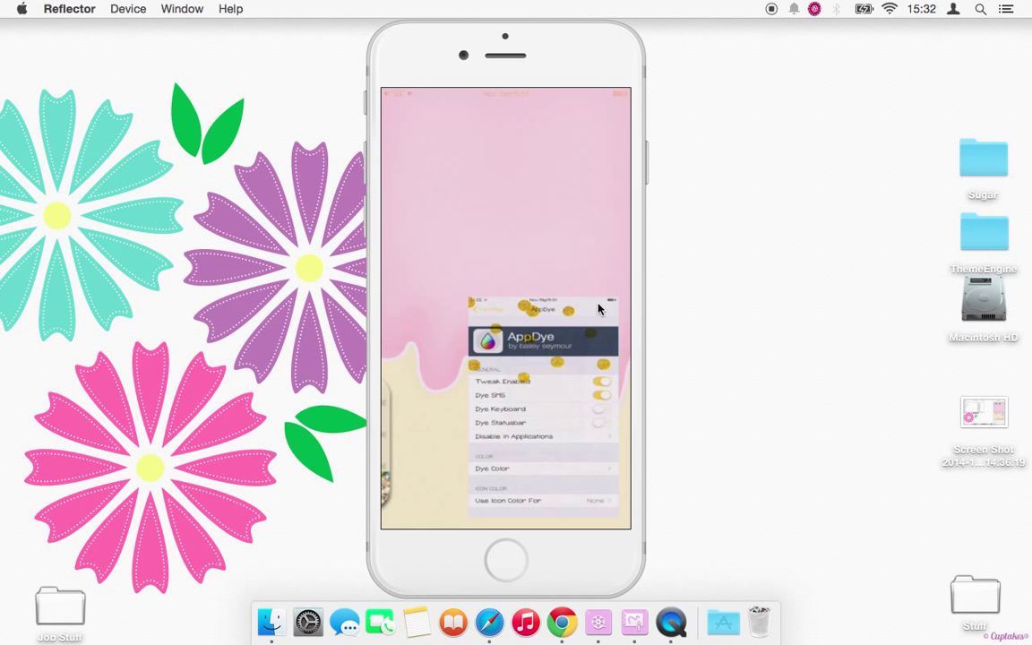
pyautogui.moveTo(595, 312)
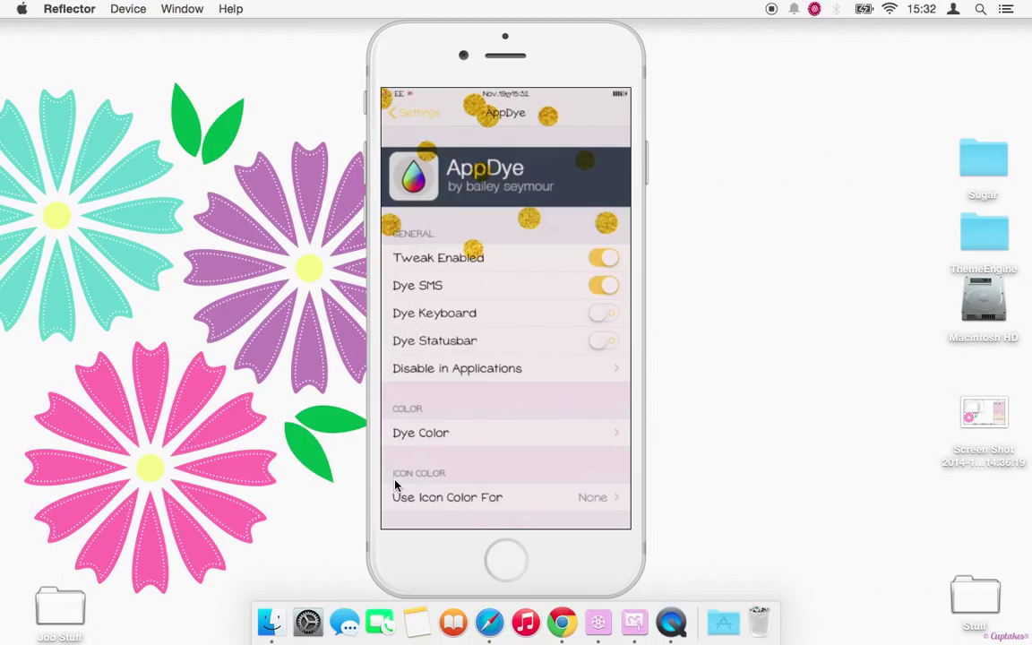
pyautogui.moveTo(618, 348)
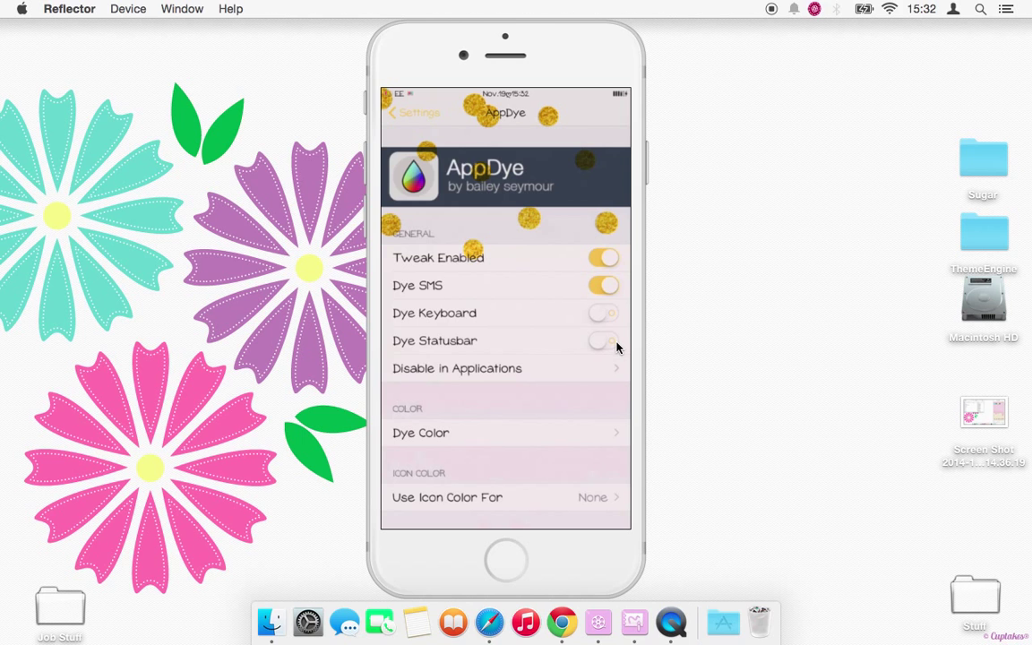
pyautogui.moveTo(598, 351)
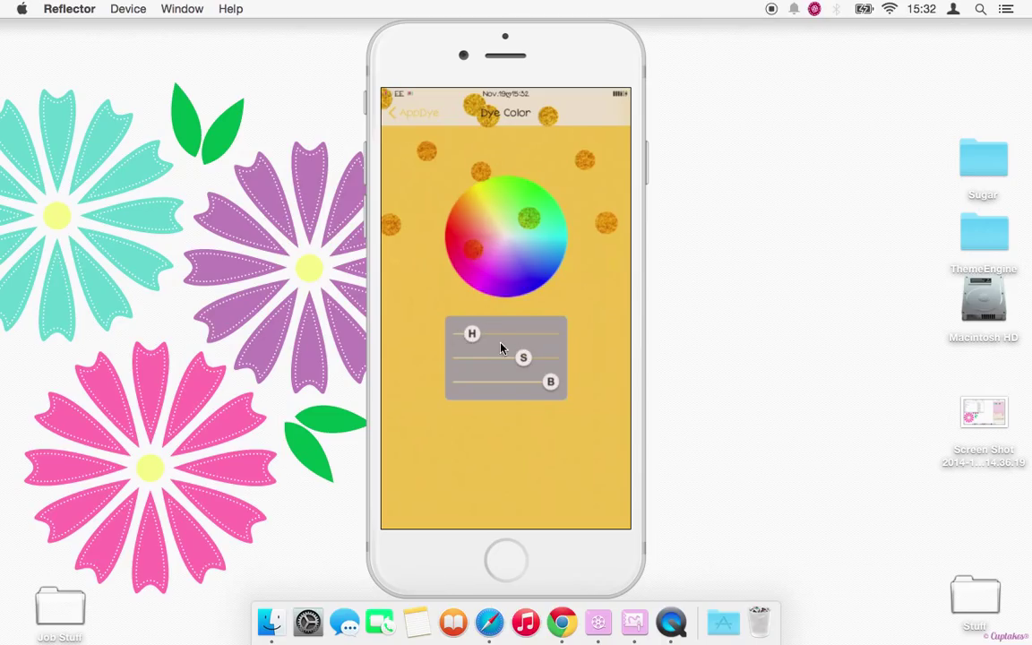
pyautogui.moveTo(426, 122)
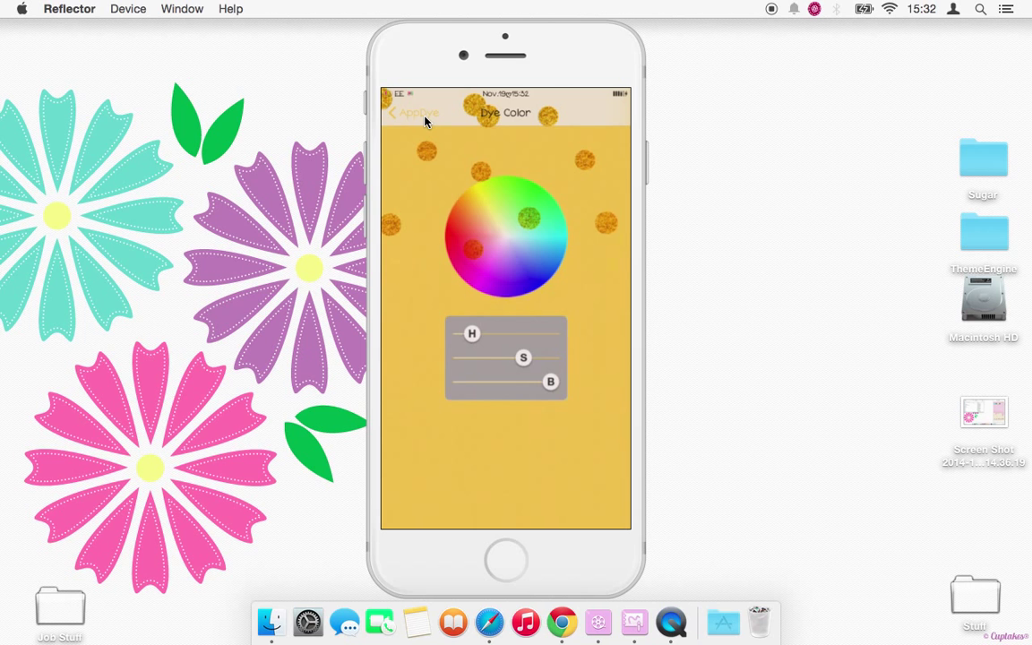
# Leave the Dye Color picker and cancel the Settings Changed respring prompt
pyautogui.click(394, 111)
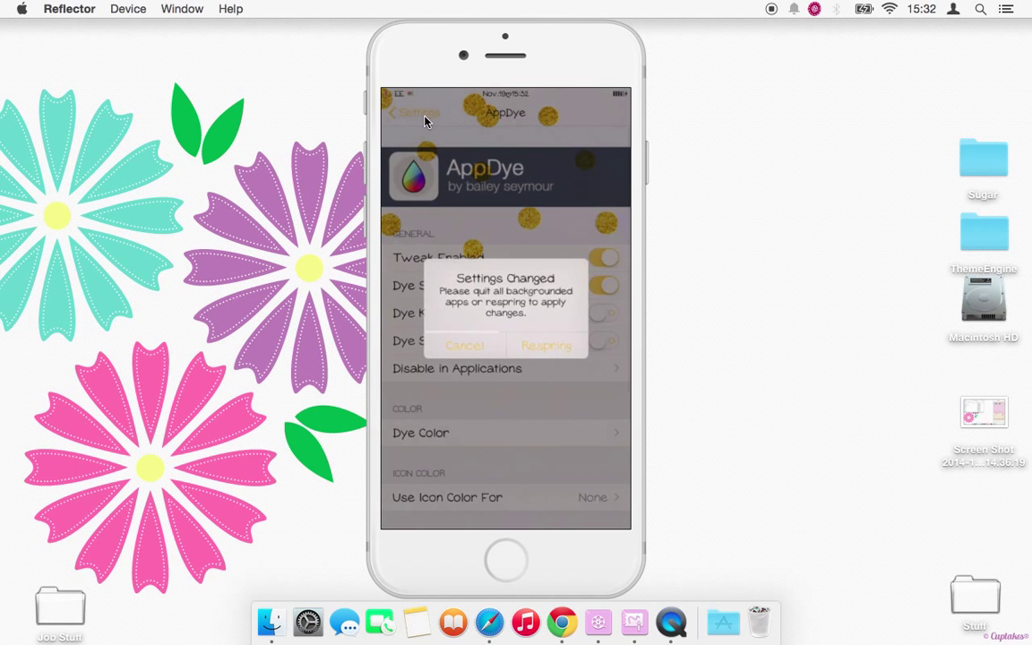
pyautogui.click(466, 344)
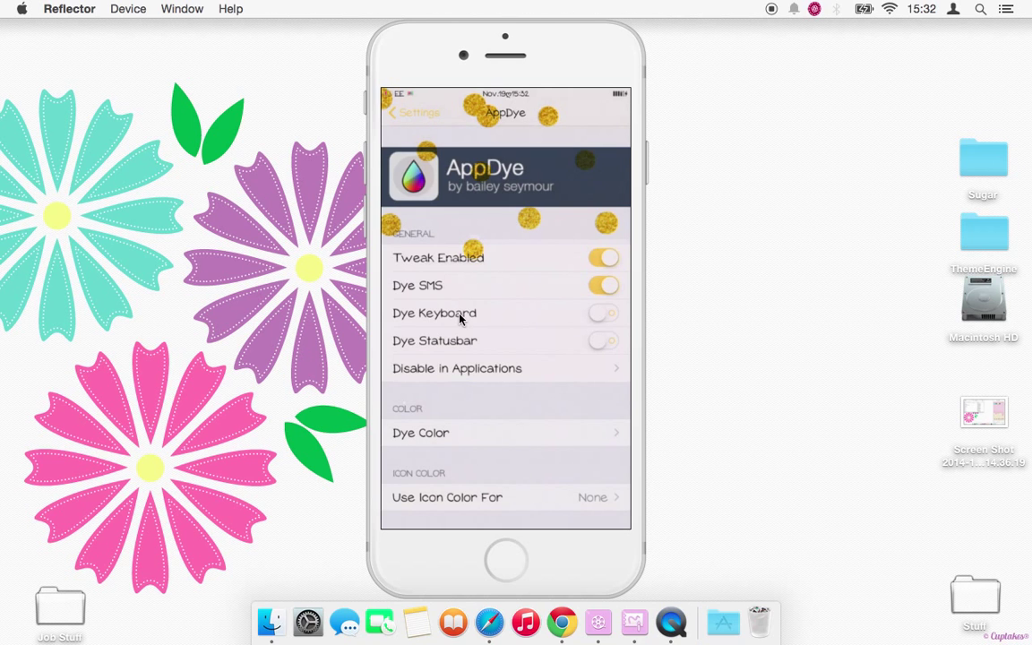
# Exclude Maps, Pangu, paperboardpanel, Passbook and Podcasts in AppDye's Disable In Applications list, then back out to the tweaks list
pyautogui.click(457, 368)
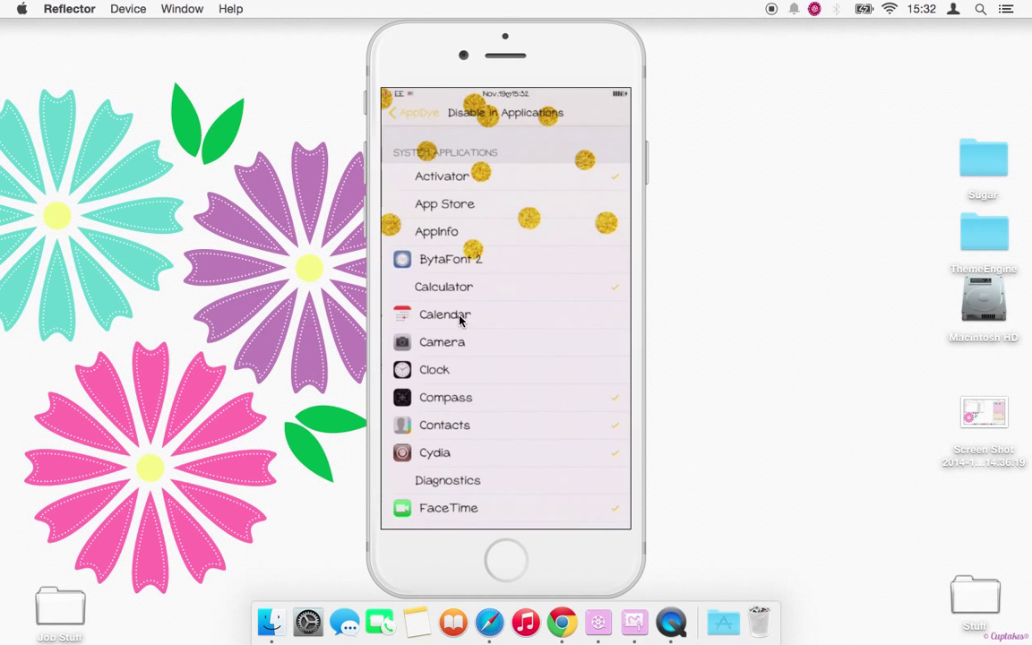
pyautogui.scroll(-3)
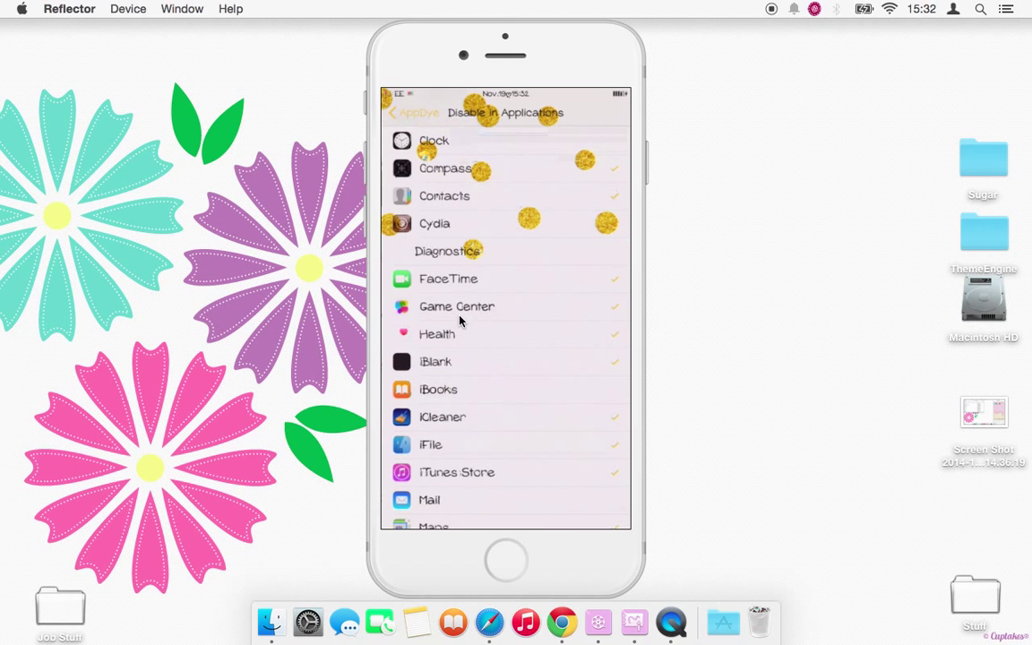
pyautogui.scroll(-3)
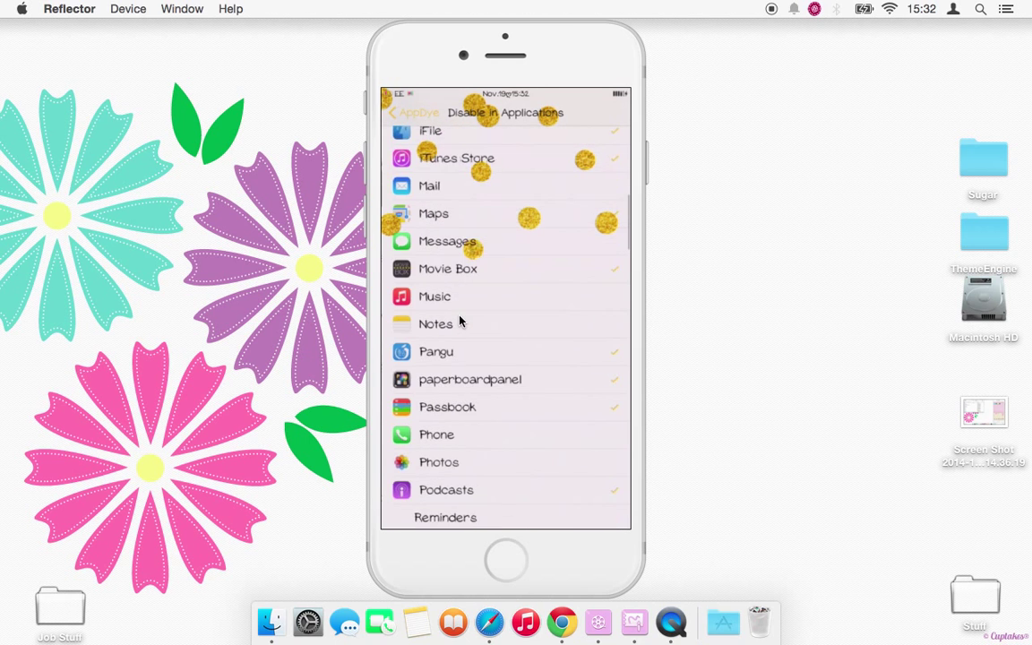
pyautogui.scroll(-3)
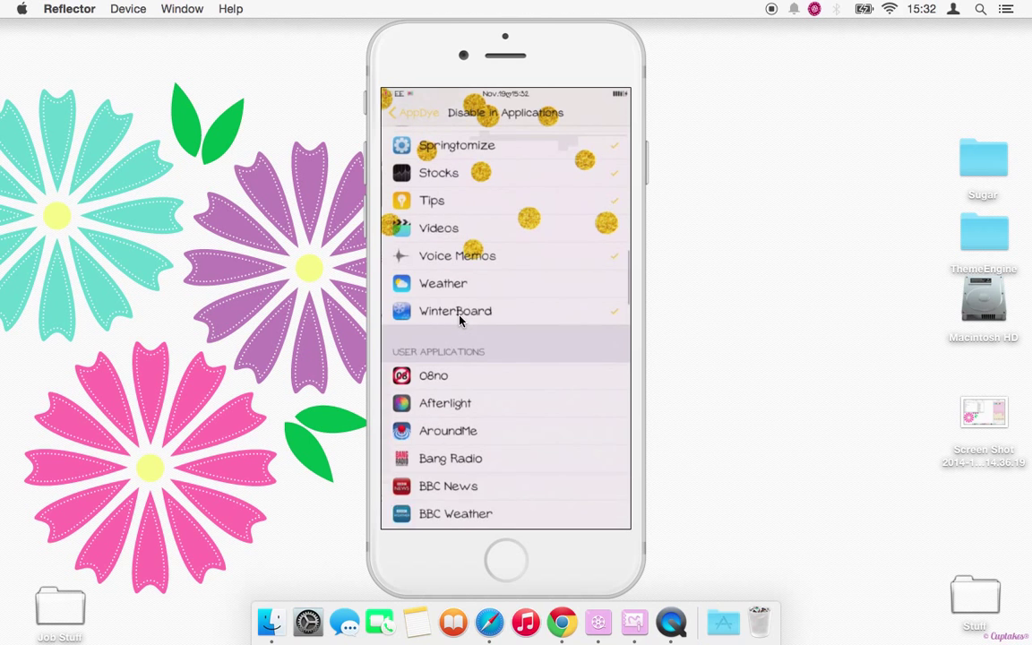
pyautogui.scroll(-3)
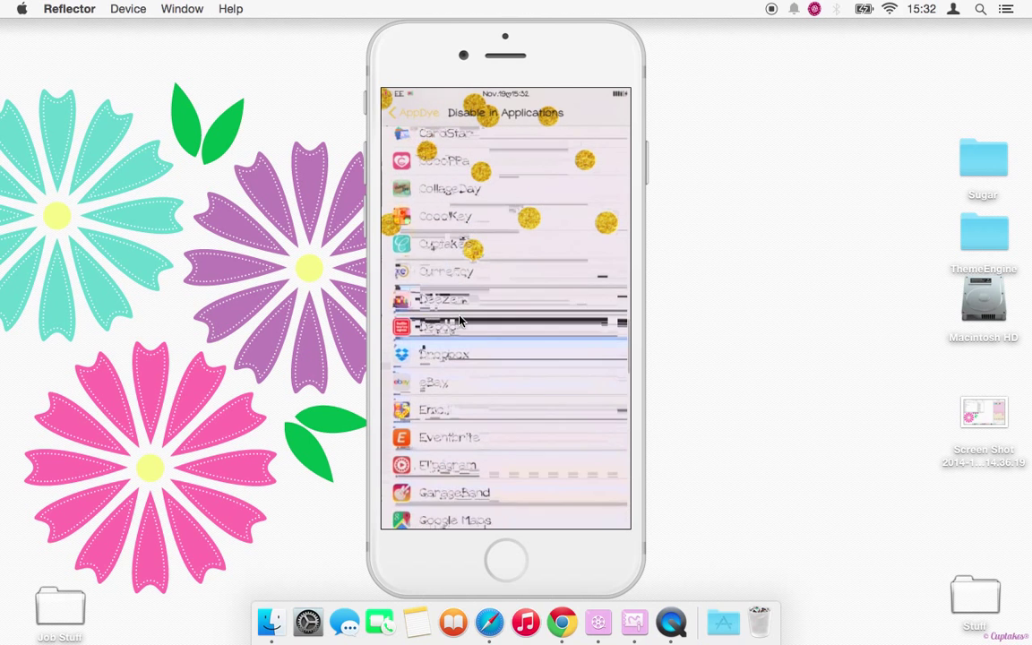
pyautogui.scroll(-3)
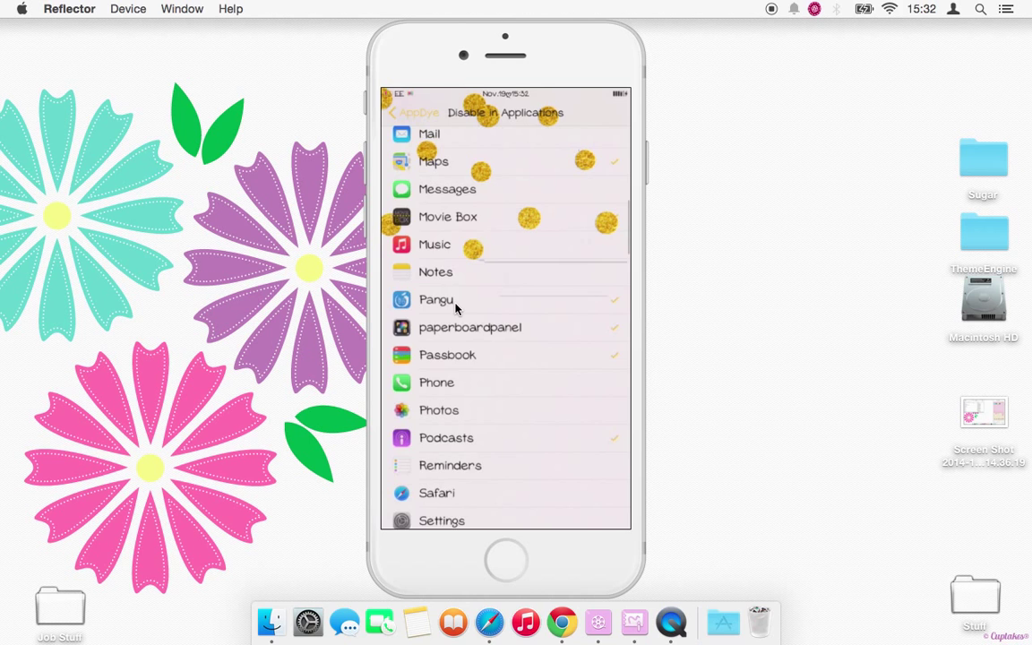
pyautogui.click(412, 111)
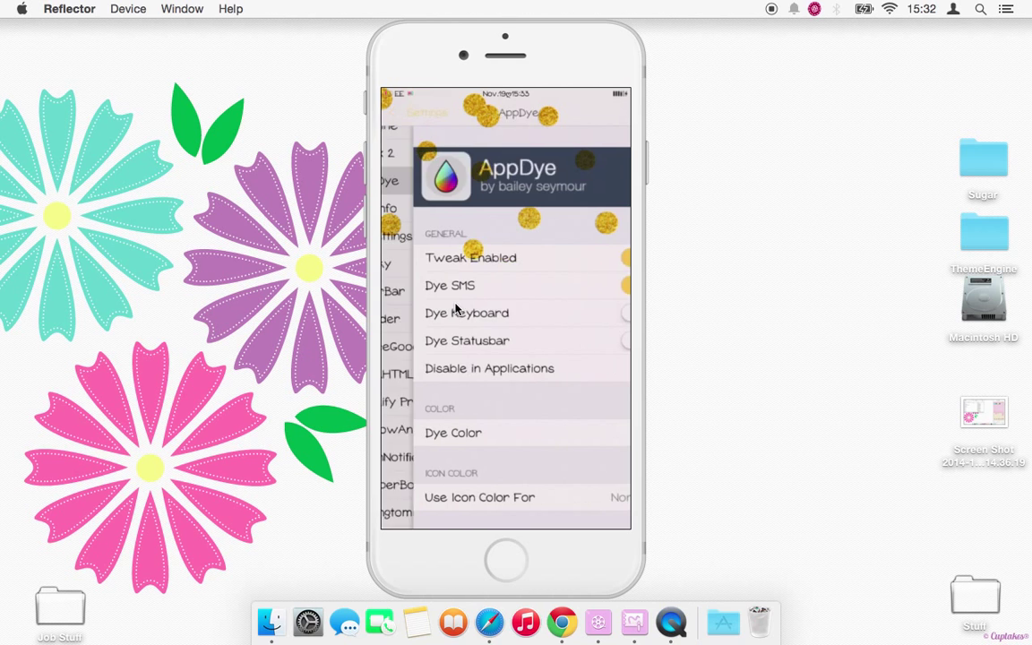
pyautogui.click(412, 111)
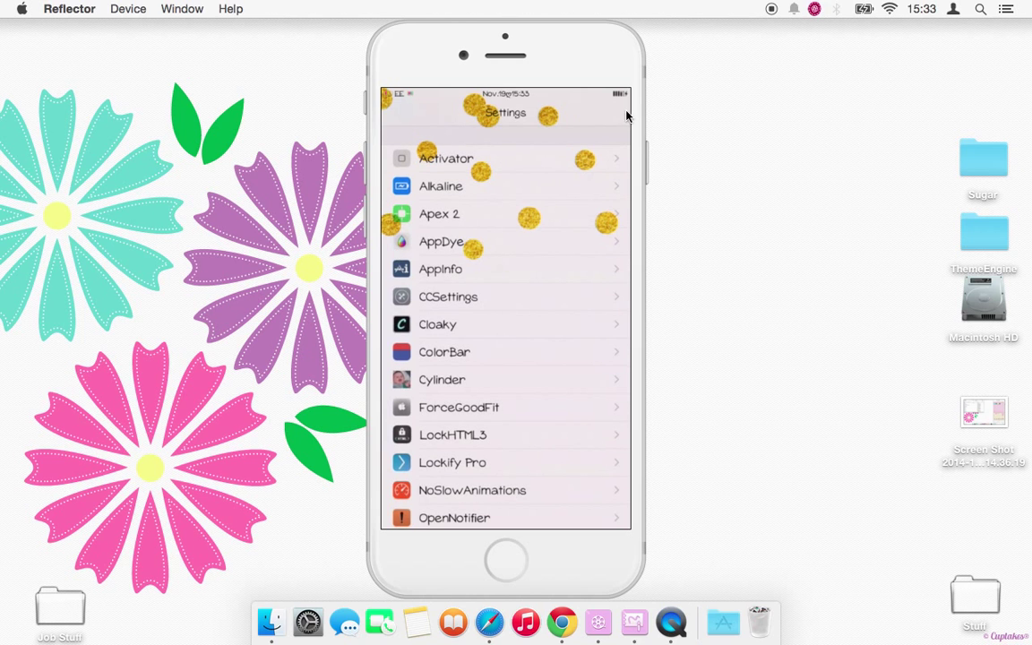
pyautogui.moveTo(553, 165)
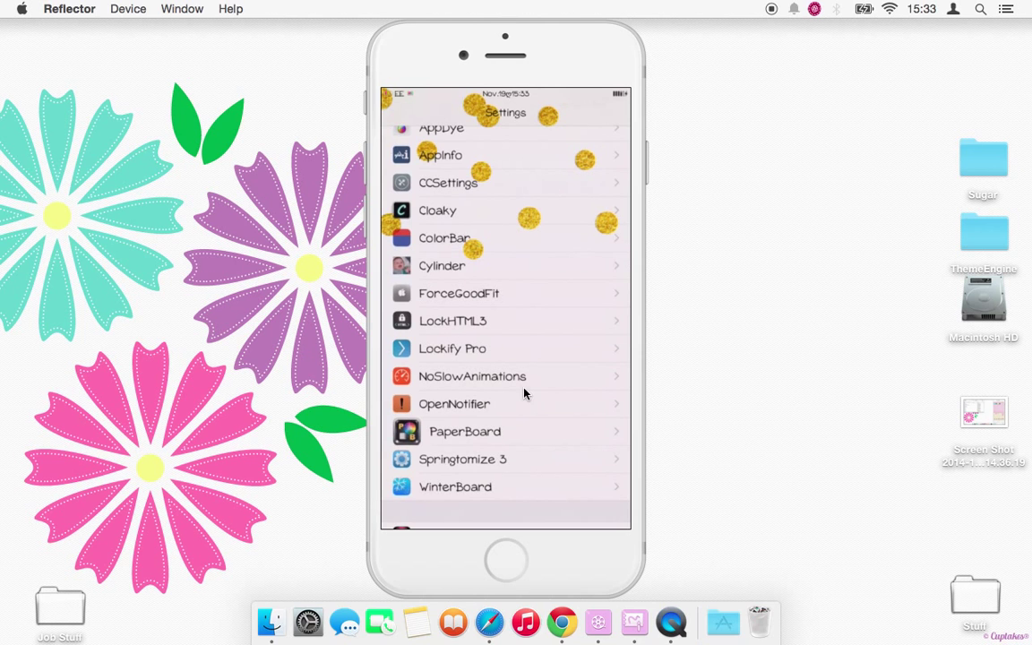
# Scroll the tweaks list down and enter PaperBoard's settings
pyautogui.scroll(-3)
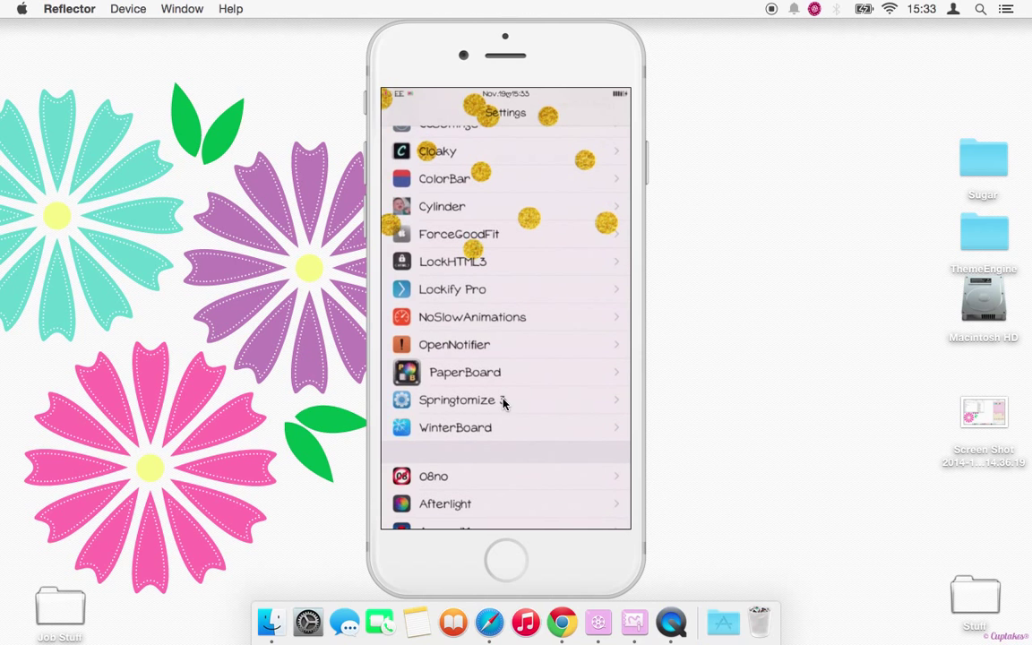
pyautogui.click(464, 371)
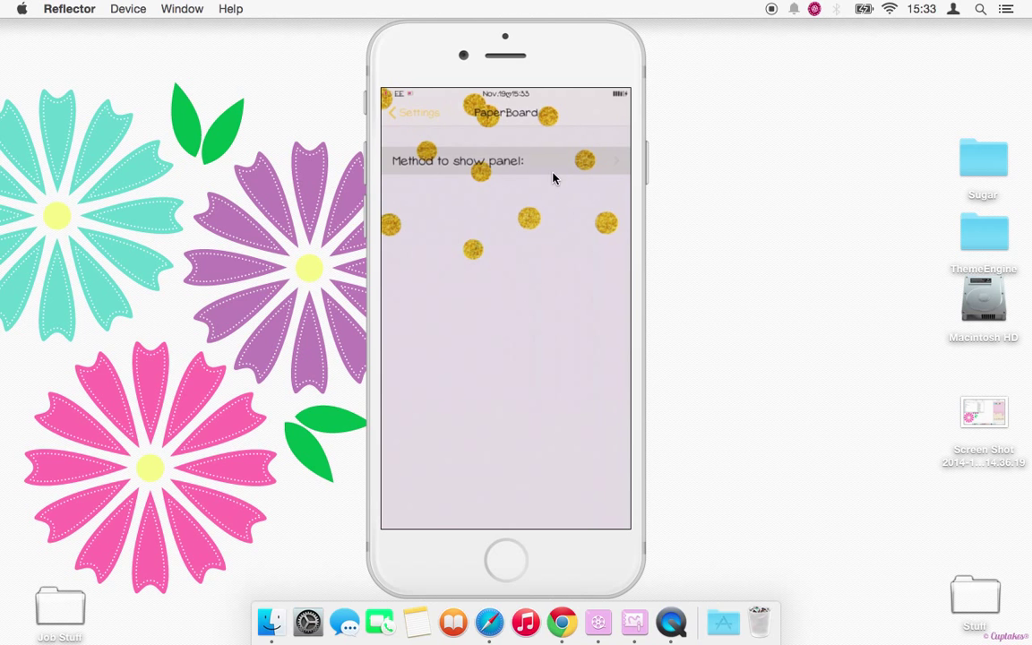
# Browse the 'Method to show panel' Activator list through fingerprint, button, motion and gesture triggers
pyautogui.click(505, 161)
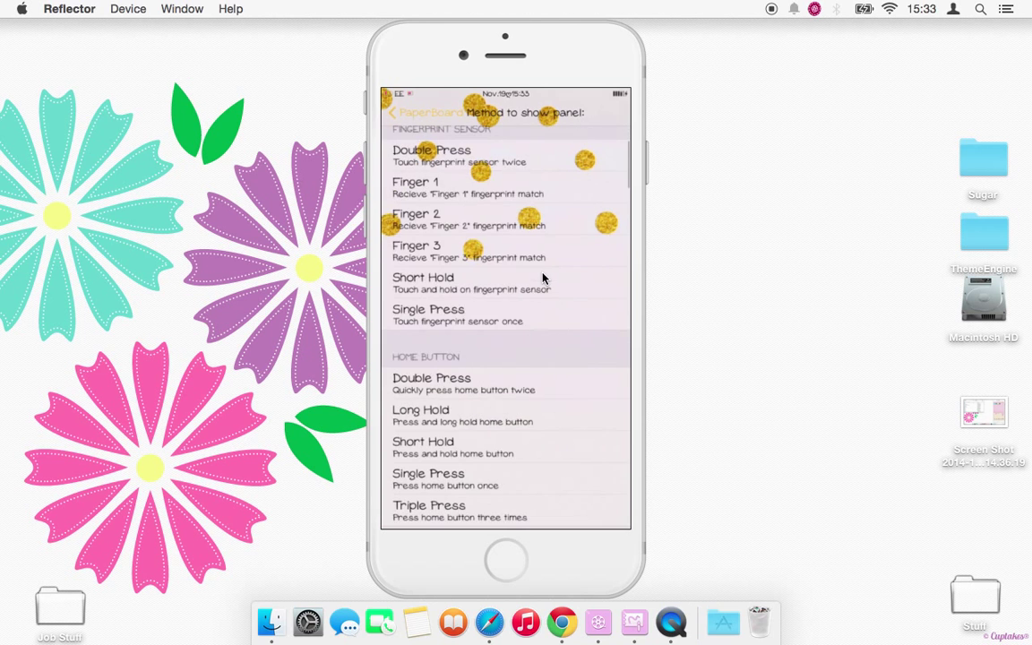
pyautogui.scroll(-3)
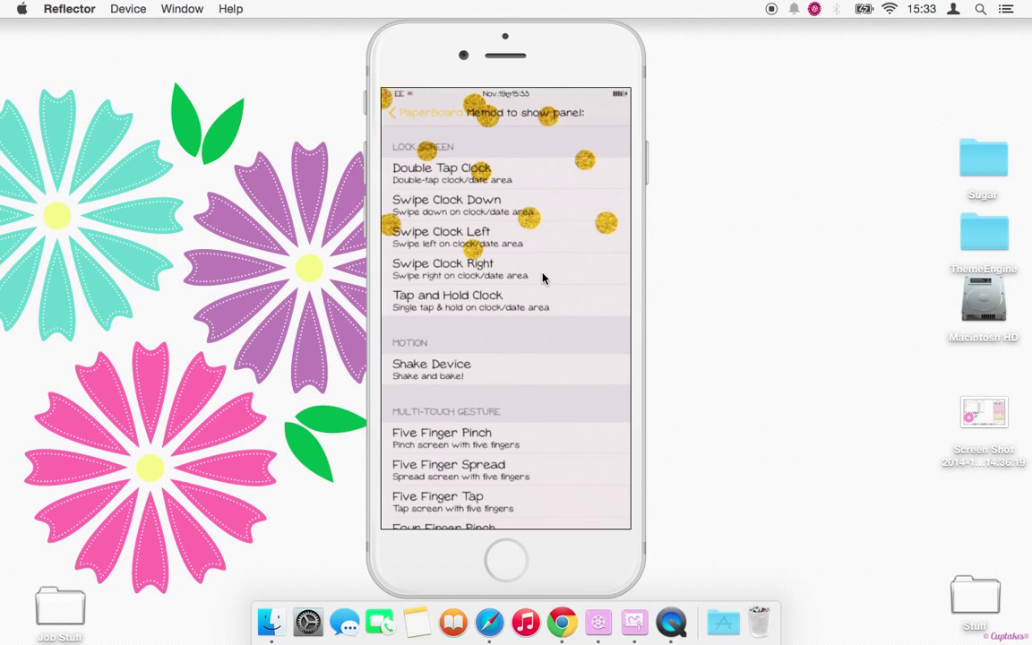
pyautogui.scroll(-3)
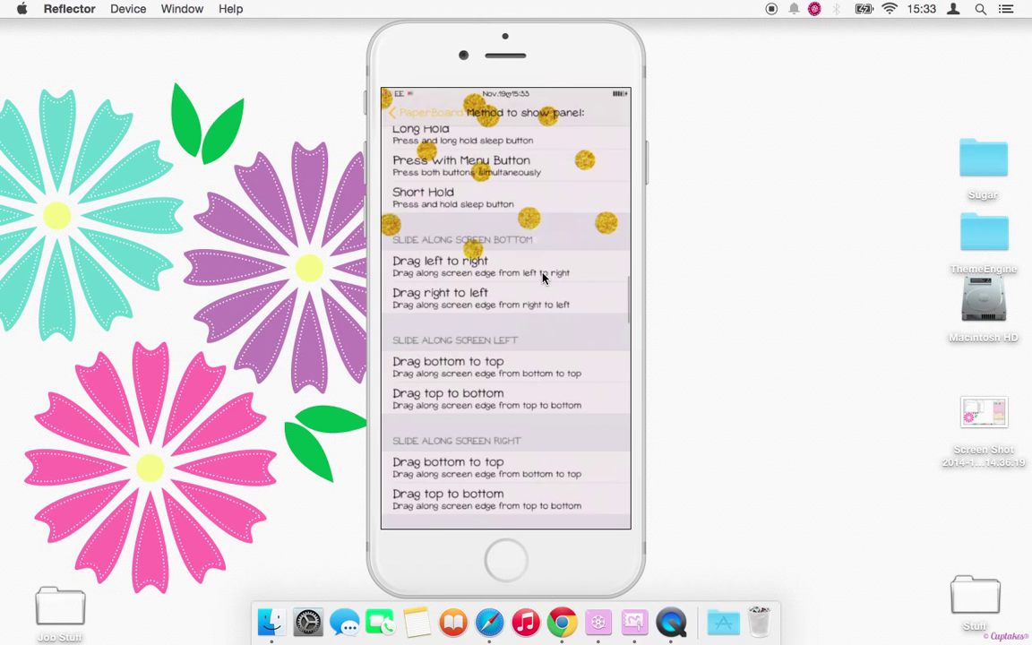
pyautogui.scroll(-3)
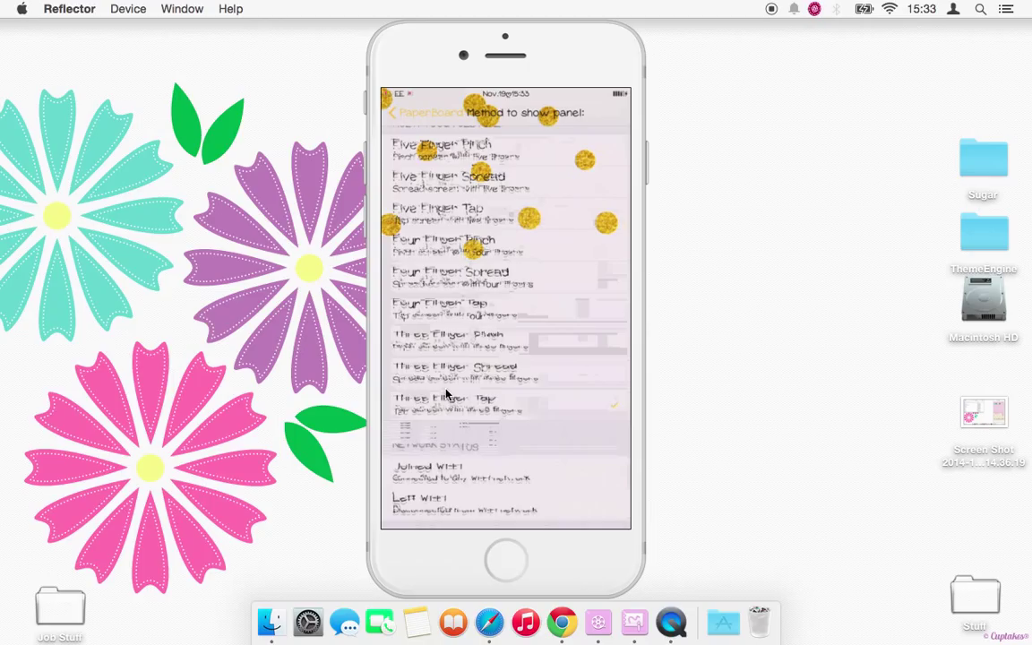
pyautogui.moveTo(501, 416)
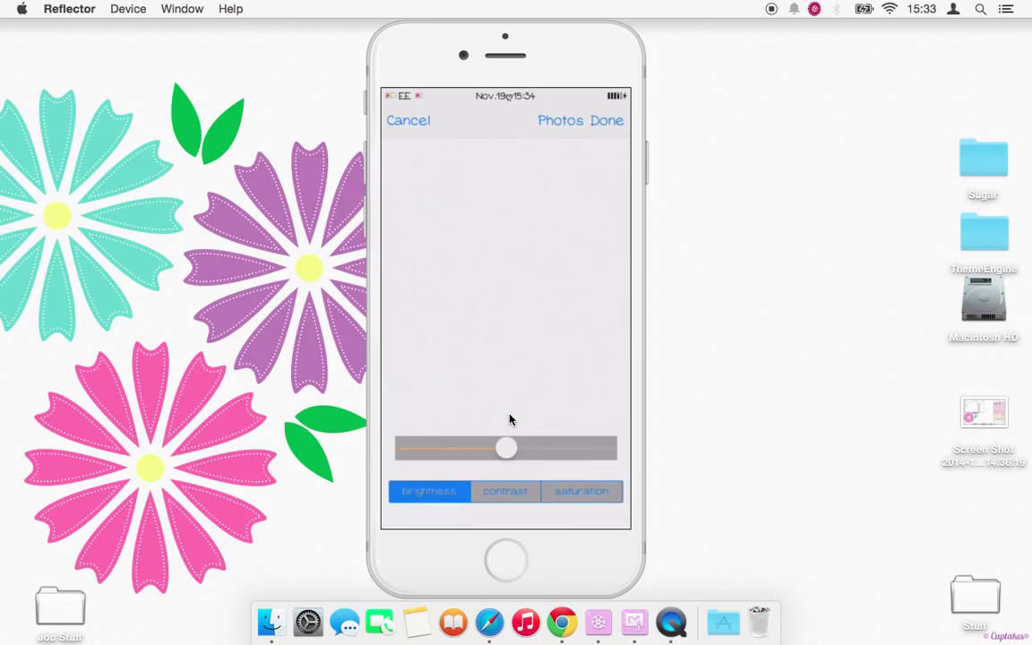
# Pick the gold-dot photo from the Moments album into the wallpaper adjustment screen
pyautogui.click(559, 120)
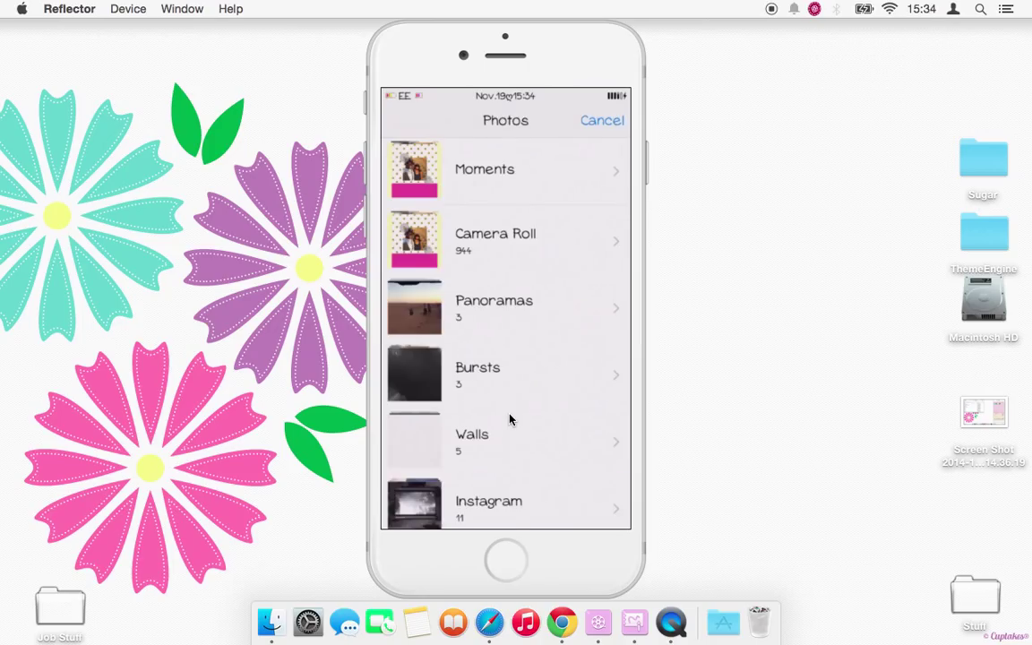
pyautogui.click(506, 168)
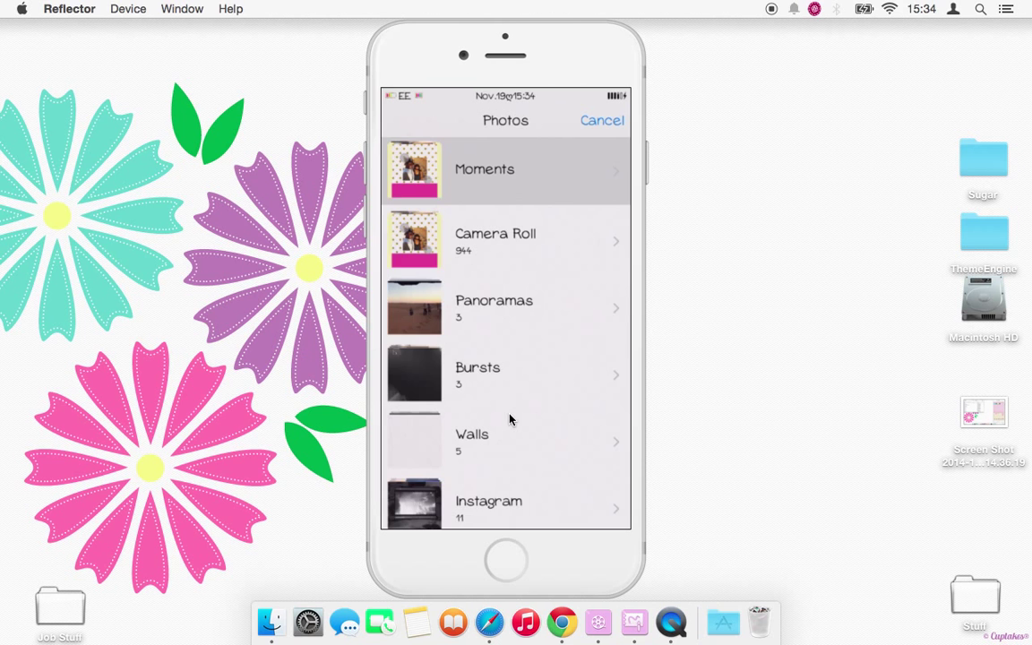
pyautogui.click(483, 168)
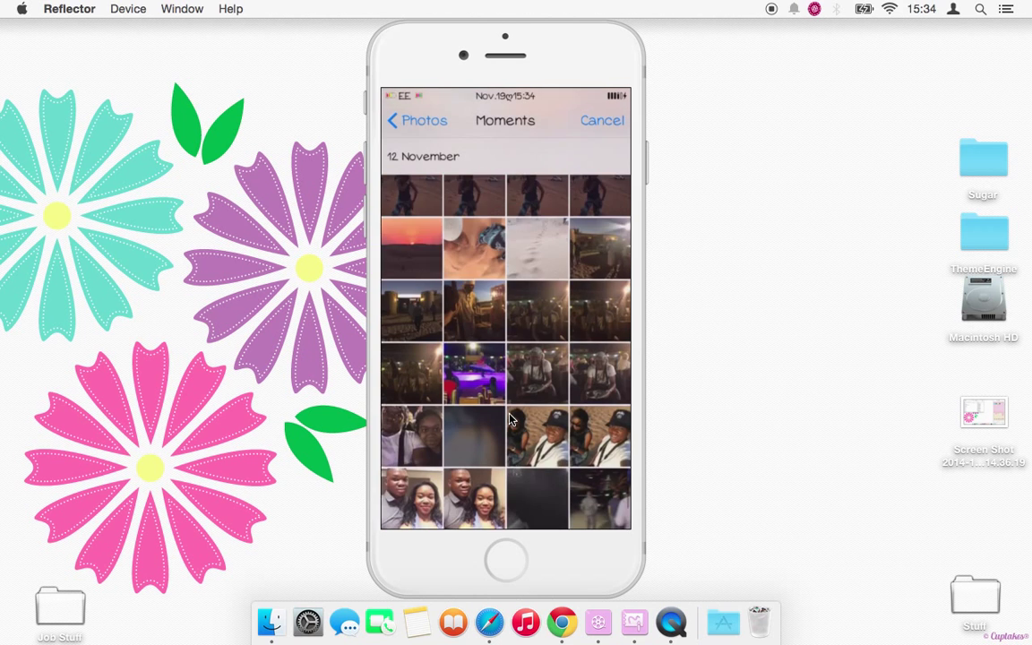
pyautogui.scroll(-3)
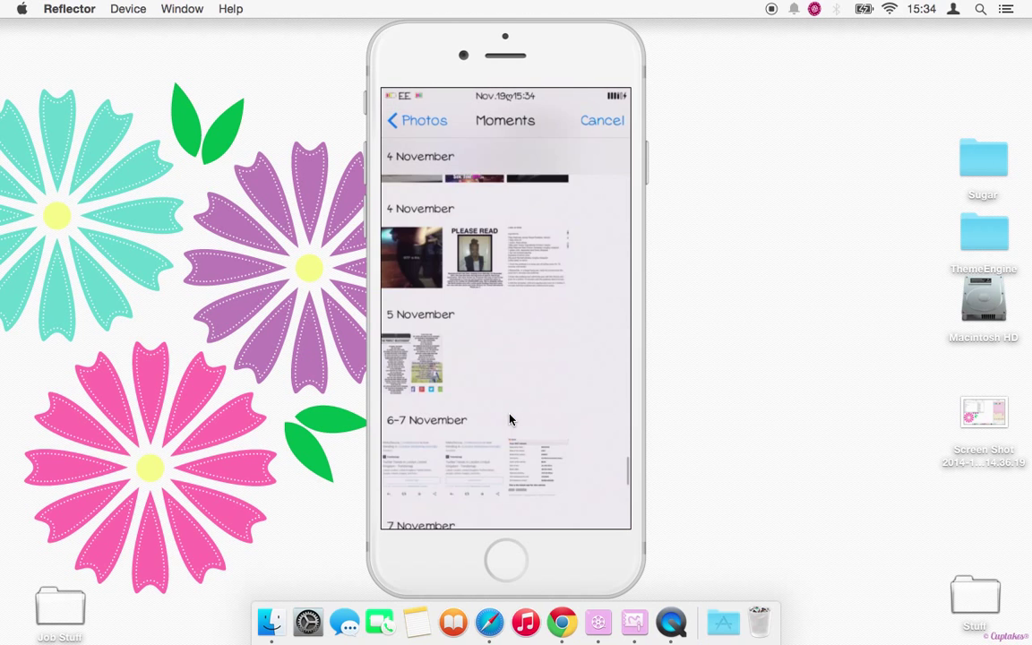
pyautogui.scroll(3)
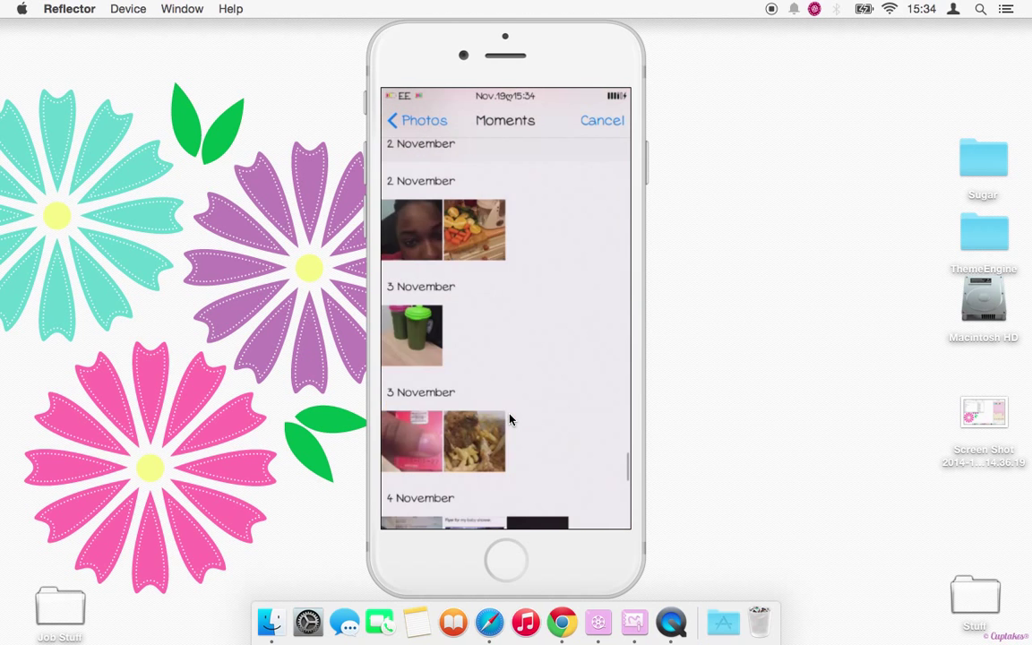
pyautogui.scroll(-3)
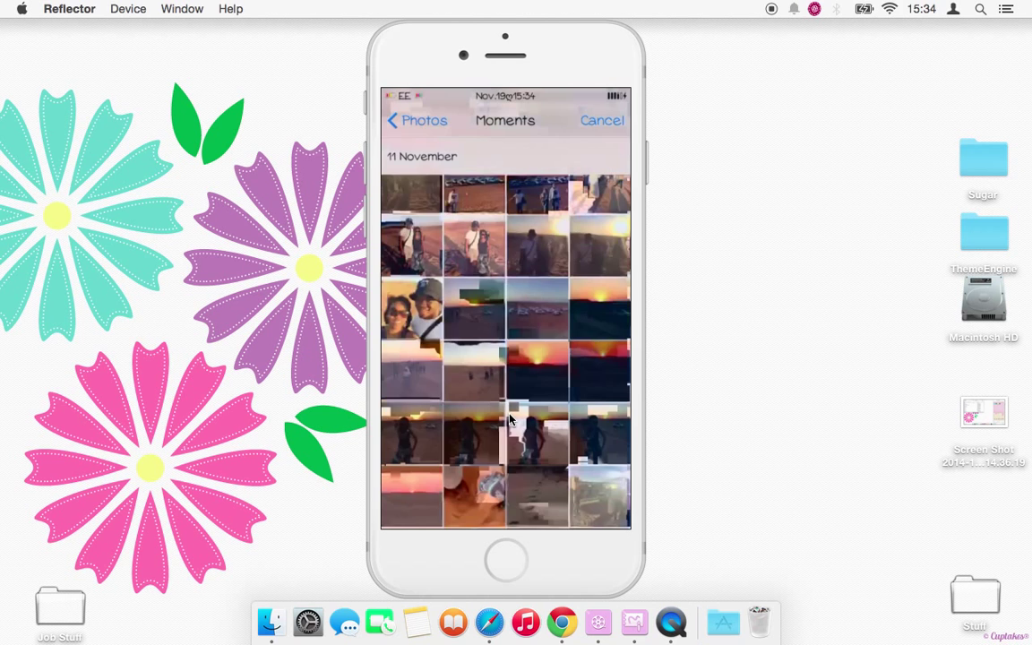
pyautogui.scroll(3)
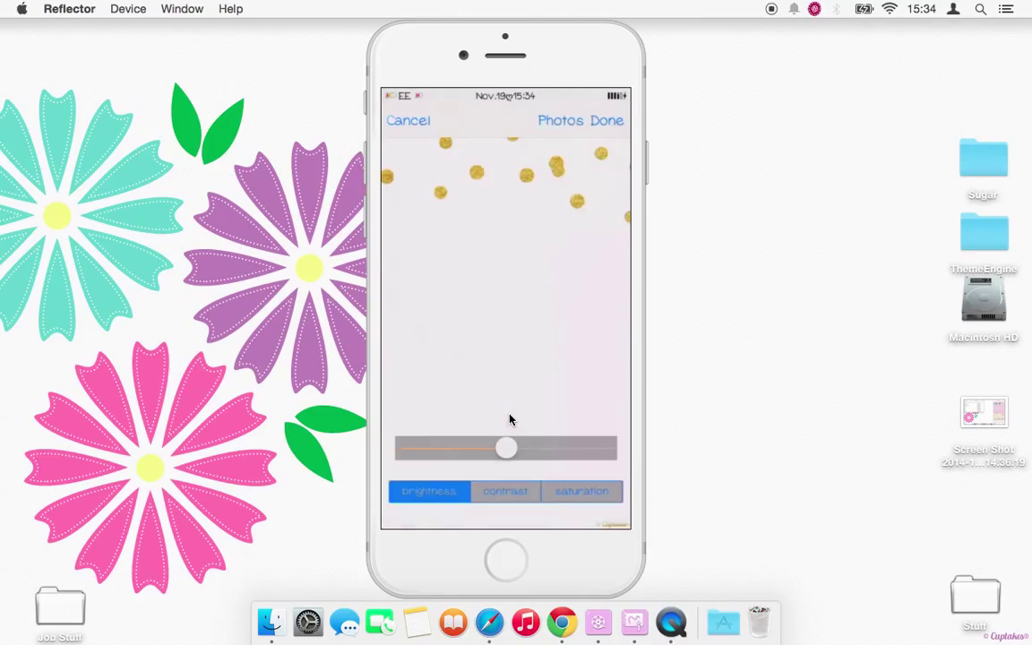
# Nudge the gold-dot wallpaper's contrast and saturation up and apply it as the panel background
pyautogui.click(505, 491)
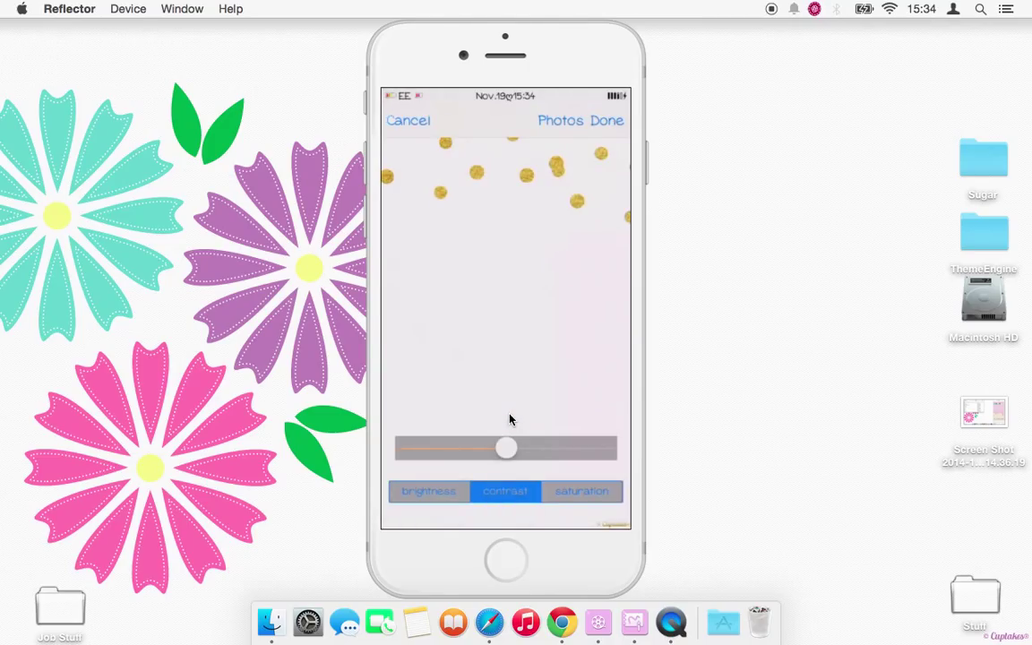
pyautogui.moveTo(505, 447); pyautogui.dragTo(523, 448)
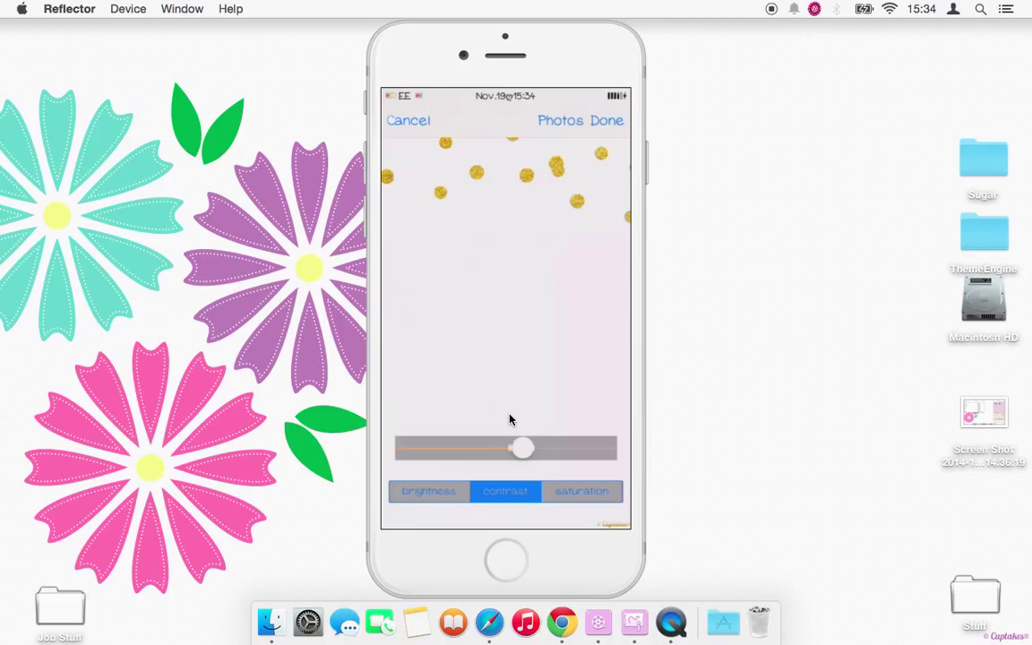
pyautogui.click(580, 491)
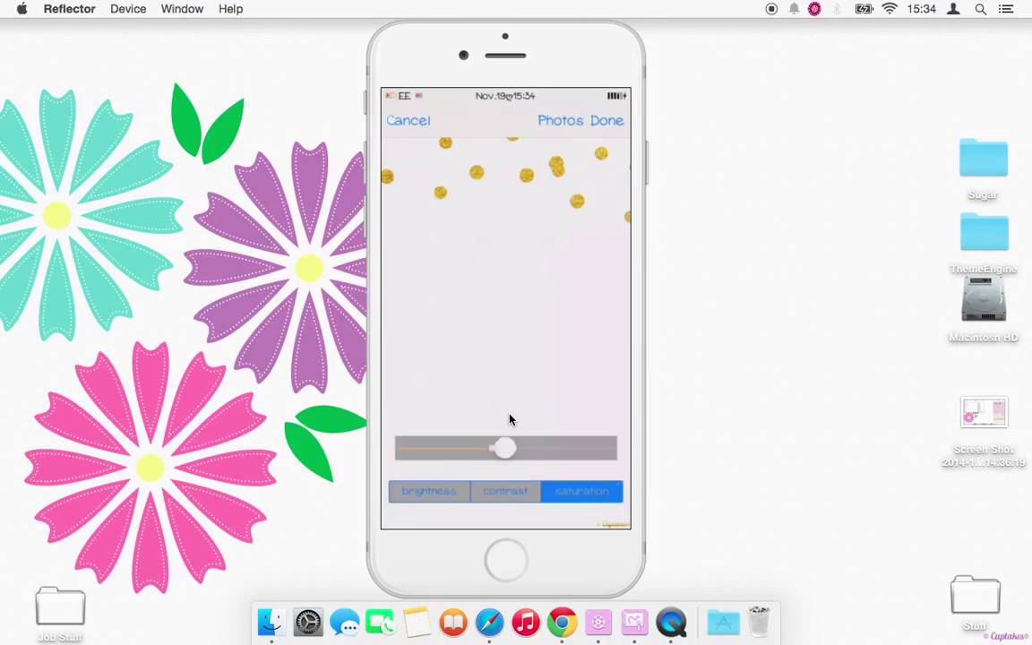
pyautogui.moveTo(505, 447); pyautogui.dragTo(511, 447)
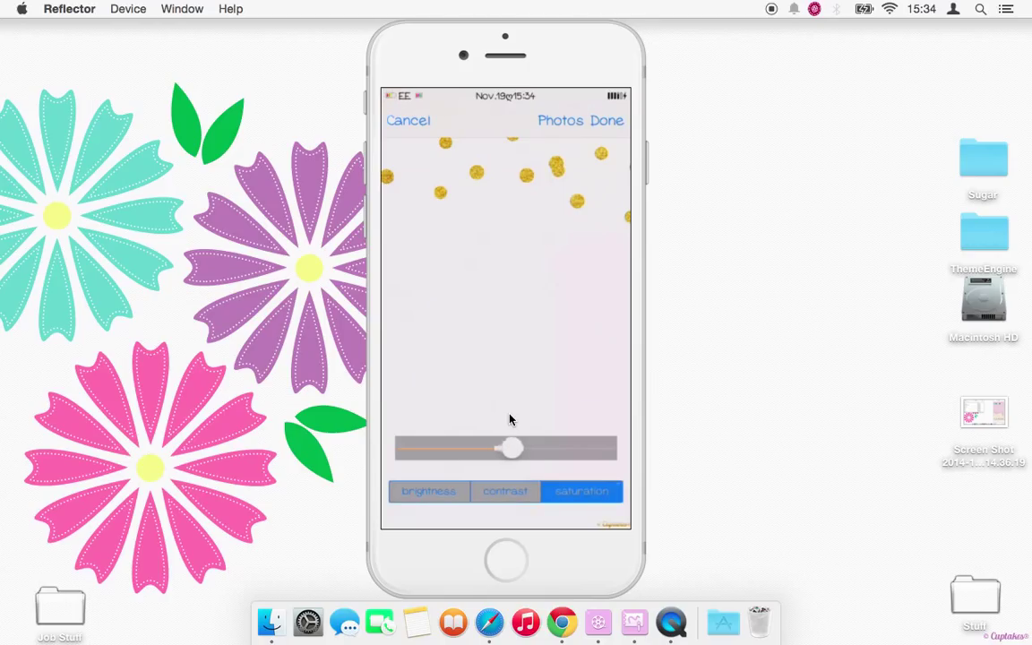
pyautogui.click(605, 120)
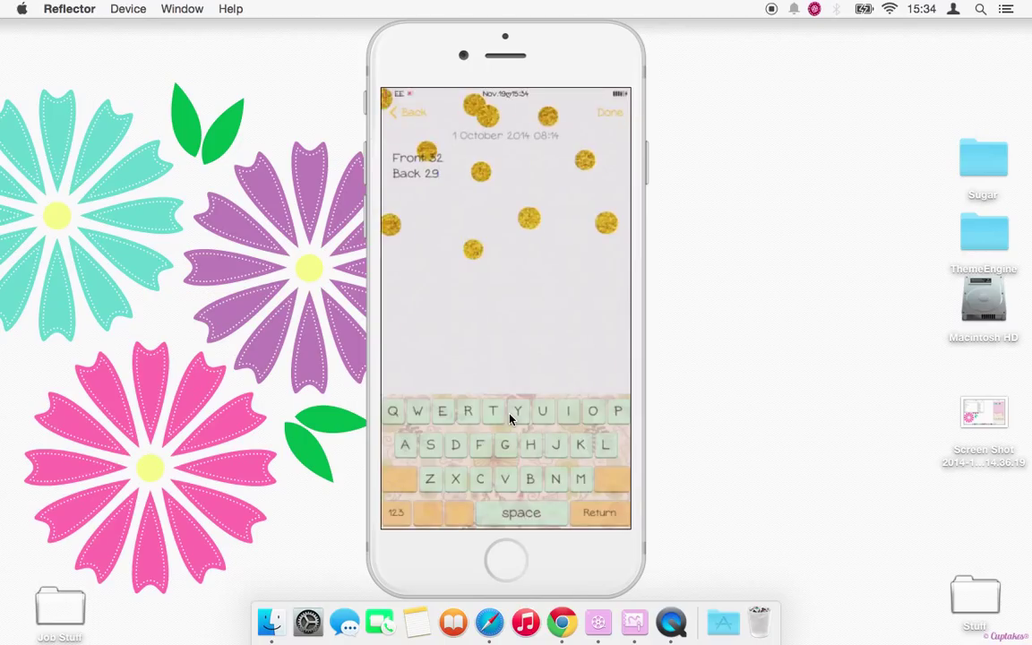
# Dismiss the PaperBoard panel to land on the pink-themed home screen
pyautogui.click(439, 172)
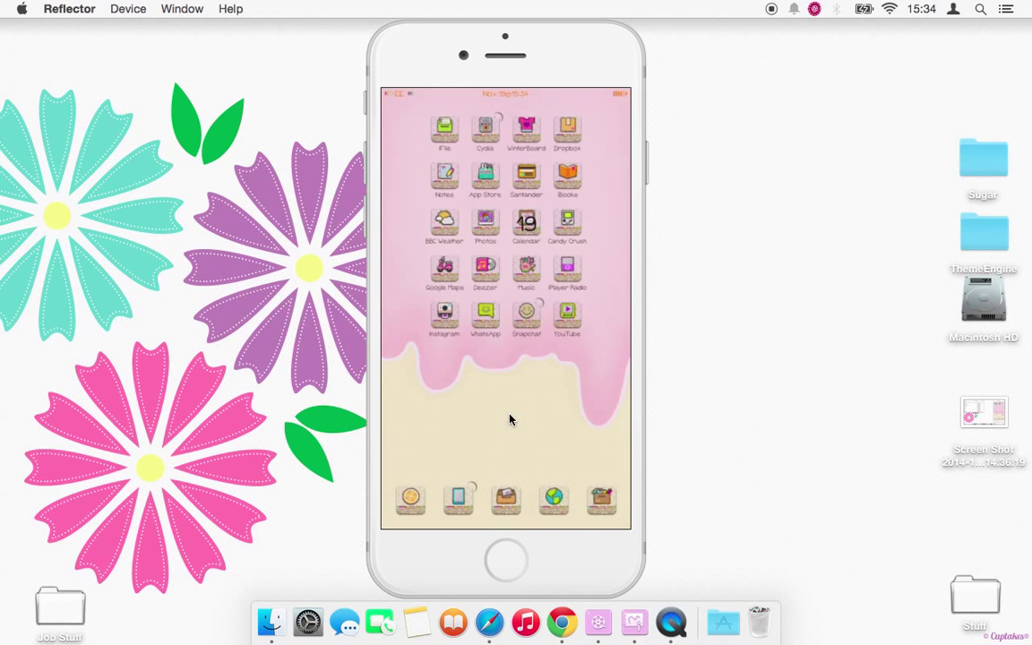
pyautogui.moveTo(541, 376)
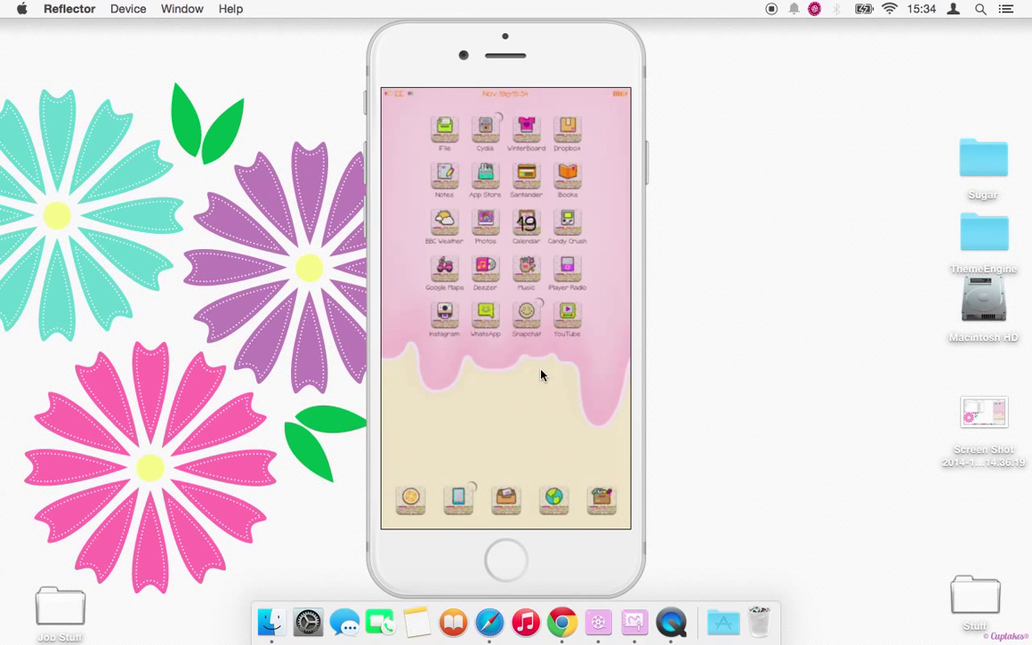
pyautogui.moveTo(715, 104)
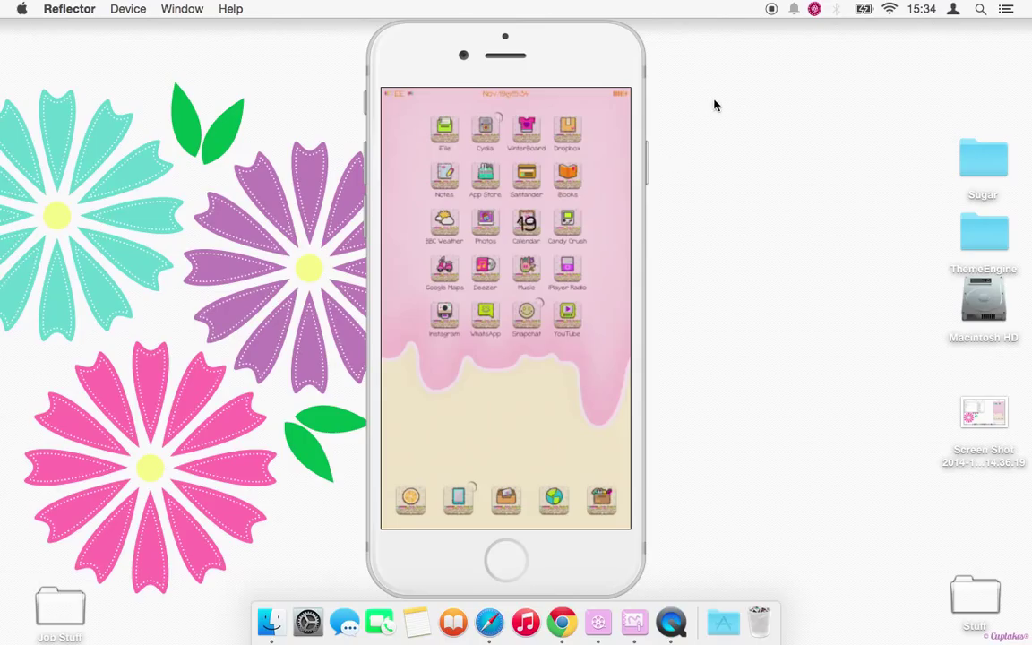
pyautogui.moveTo(772, 17)
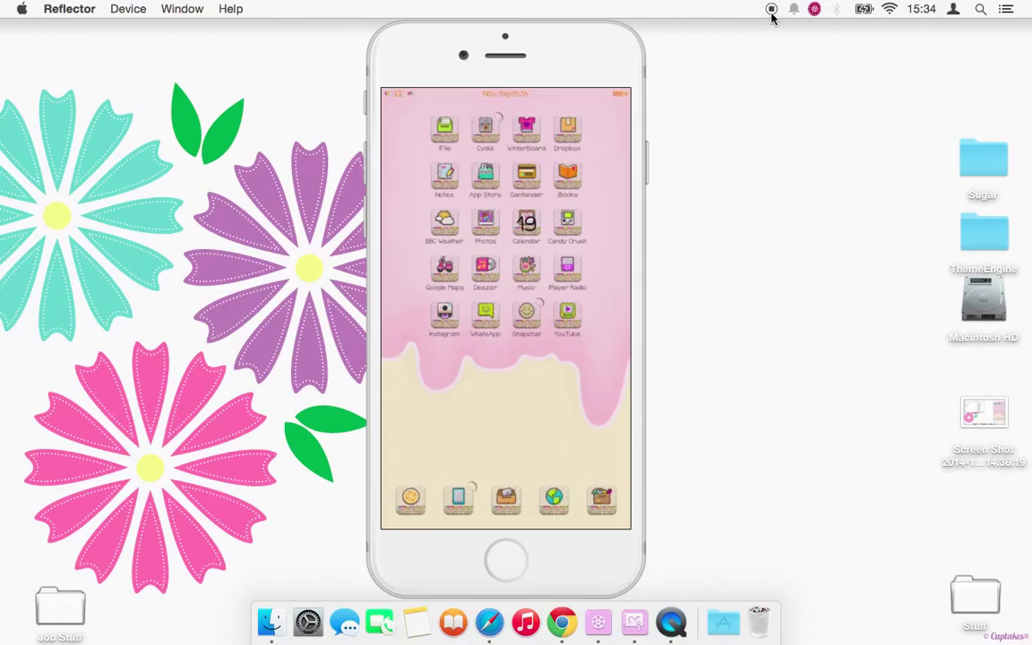